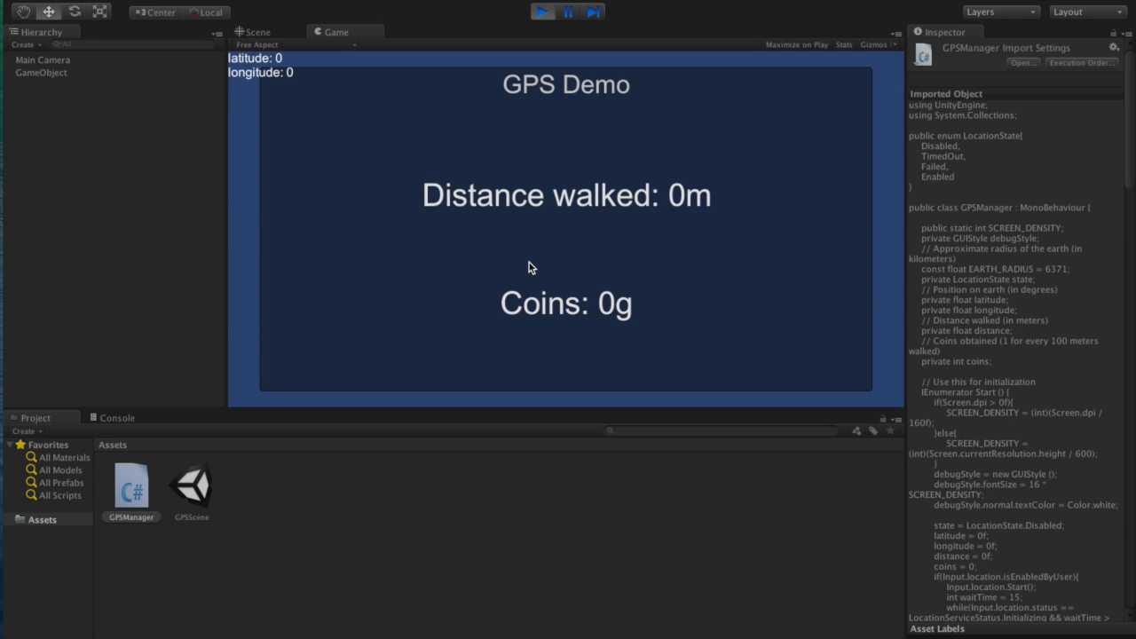
{"action": "mouse_move", "coordinate": [274, 103]}
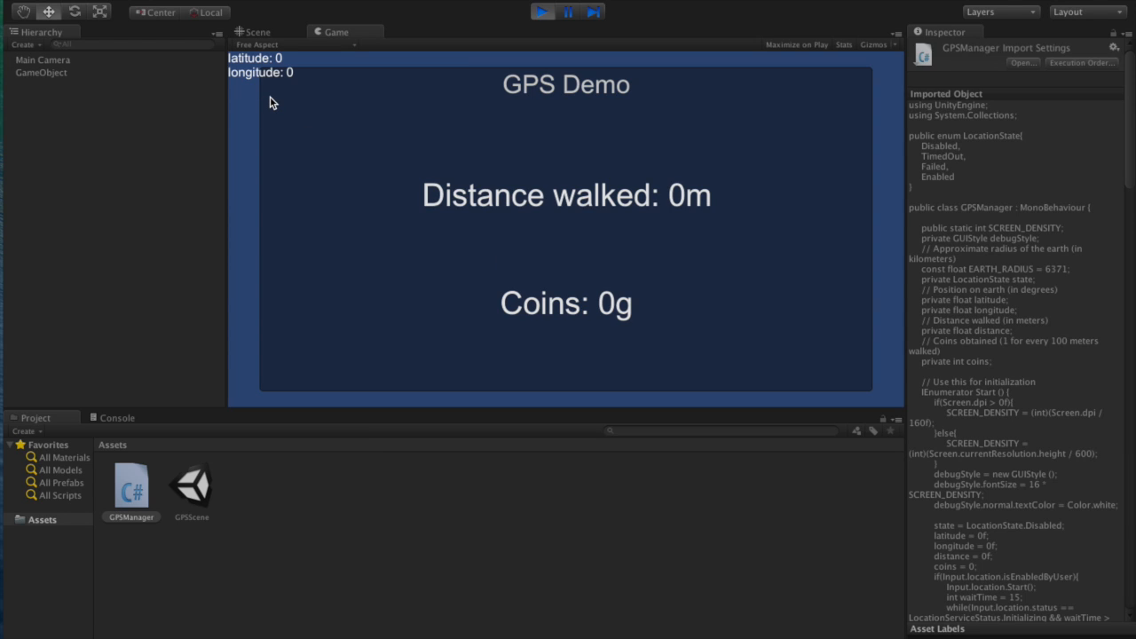
{"action": "mouse_move", "coordinate": [521, 232]}
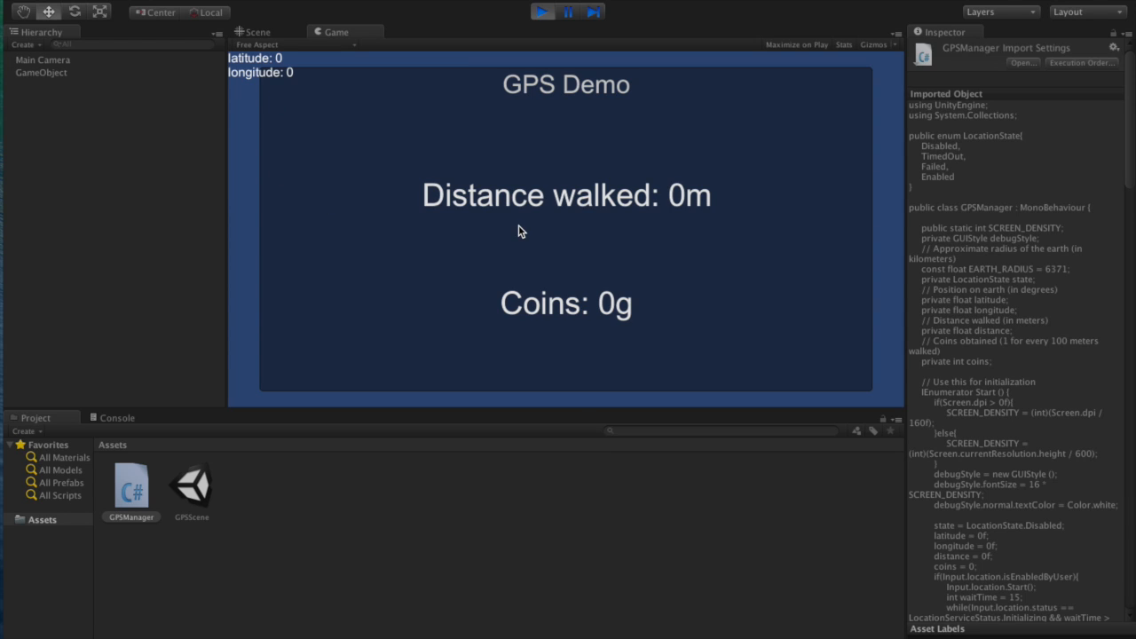
{"action": "mouse_move", "coordinate": [545, 272]}
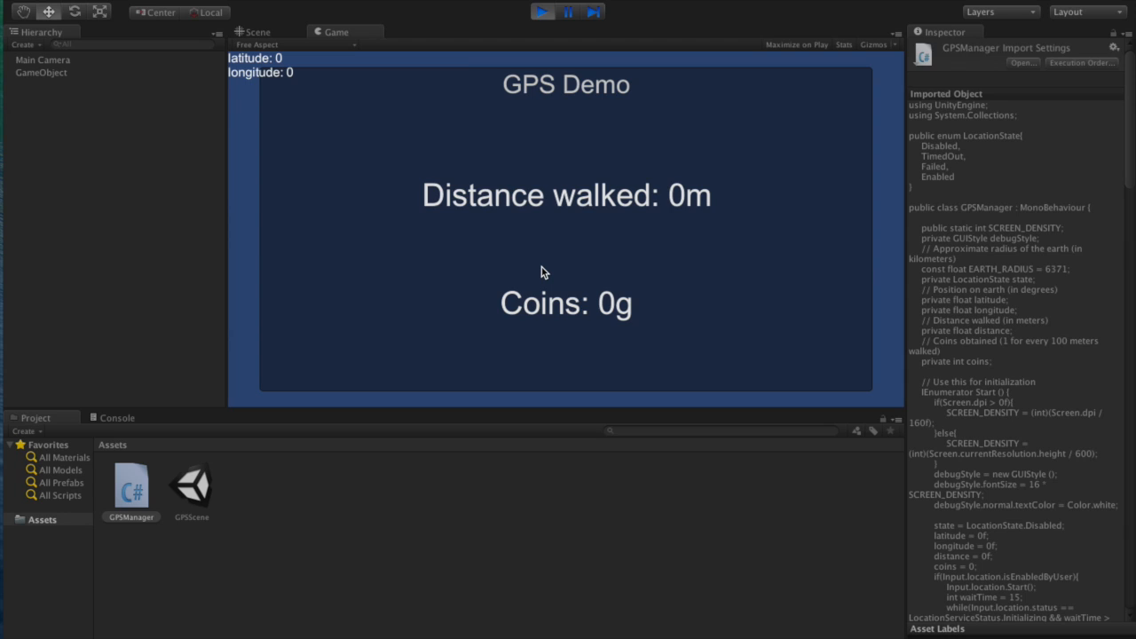
{"action": "mouse_move", "coordinate": [419, 292]}
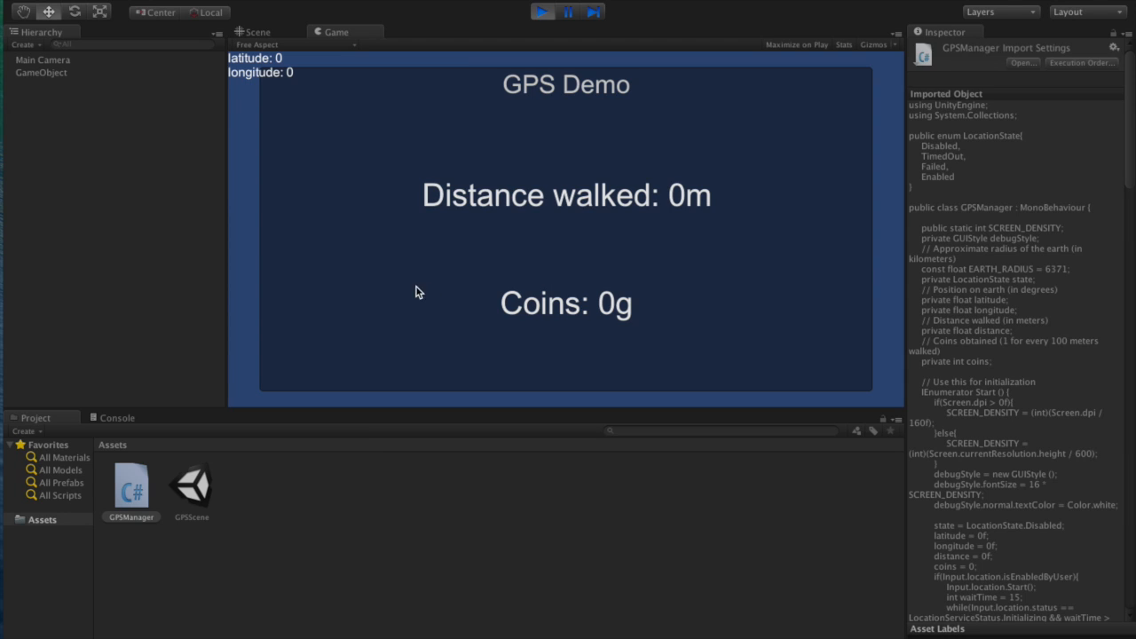
{"action": "mouse_move", "coordinate": [324, 353]}
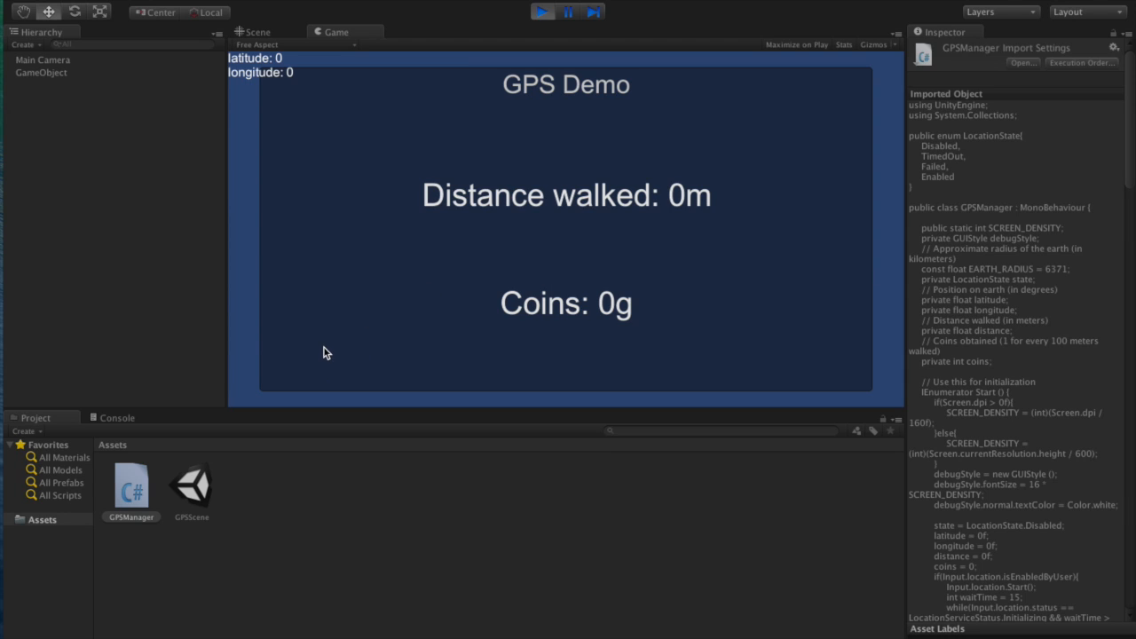
{"action": "mouse_move", "coordinate": [4, 522]}
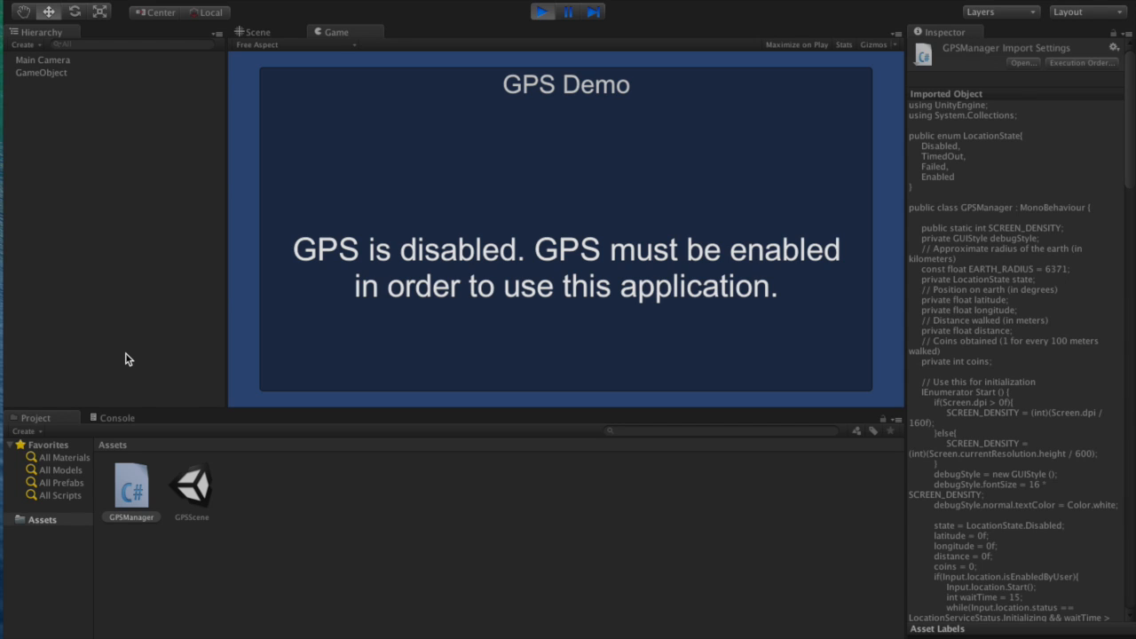
{"action": "mouse_move", "coordinate": [443, 27]}
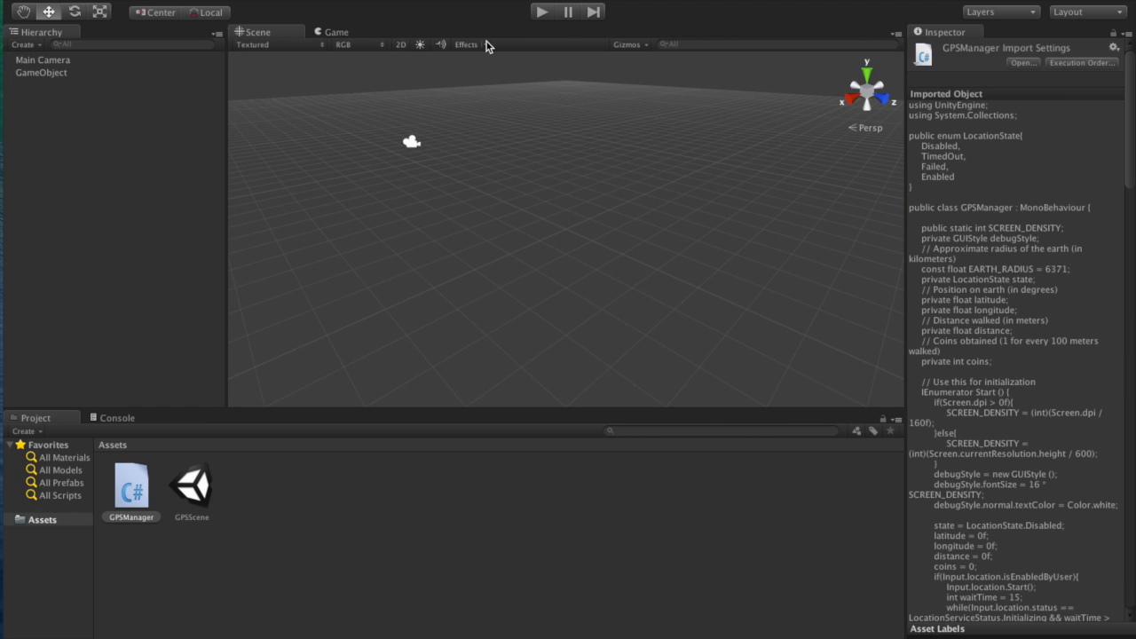
Step: Open the GPSManager C# script from the Assets folder in MonoDevelop
{"action": "left_click", "coordinate": [130, 483]}
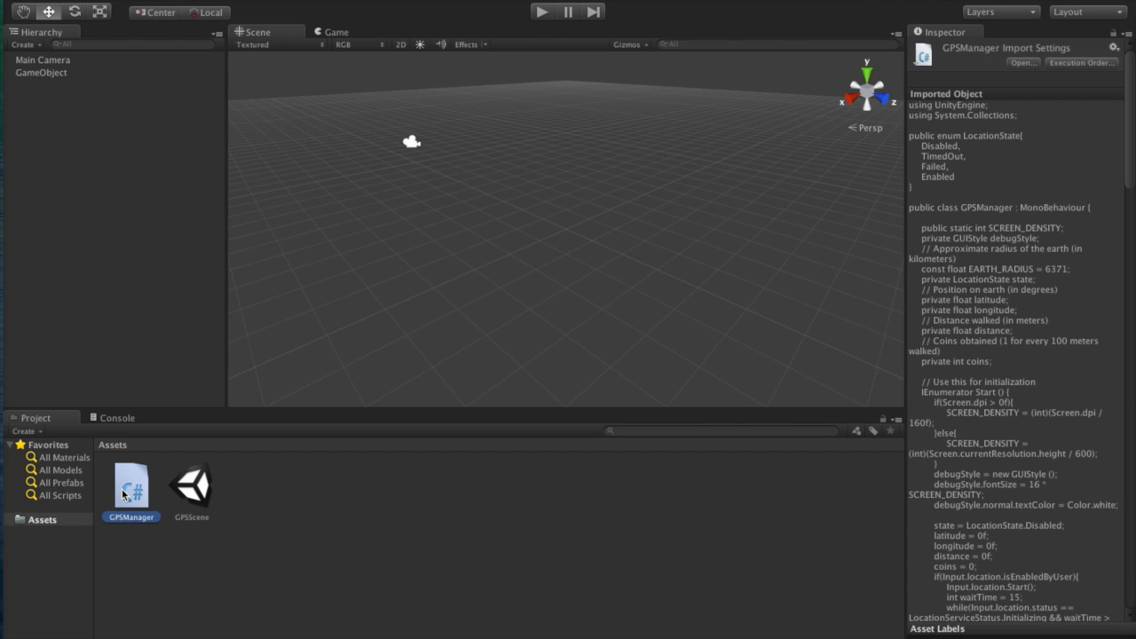
{"action": "double_click", "coordinate": [130, 485]}
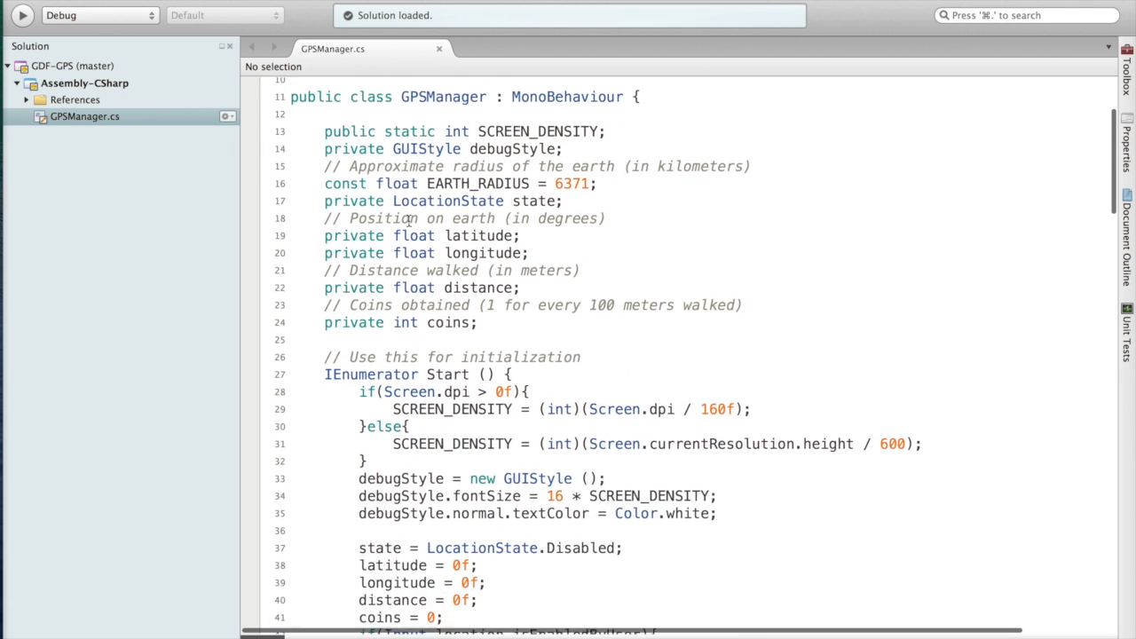
{"action": "scroll", "scroll_direction": "down", "scroll_amount": 3}
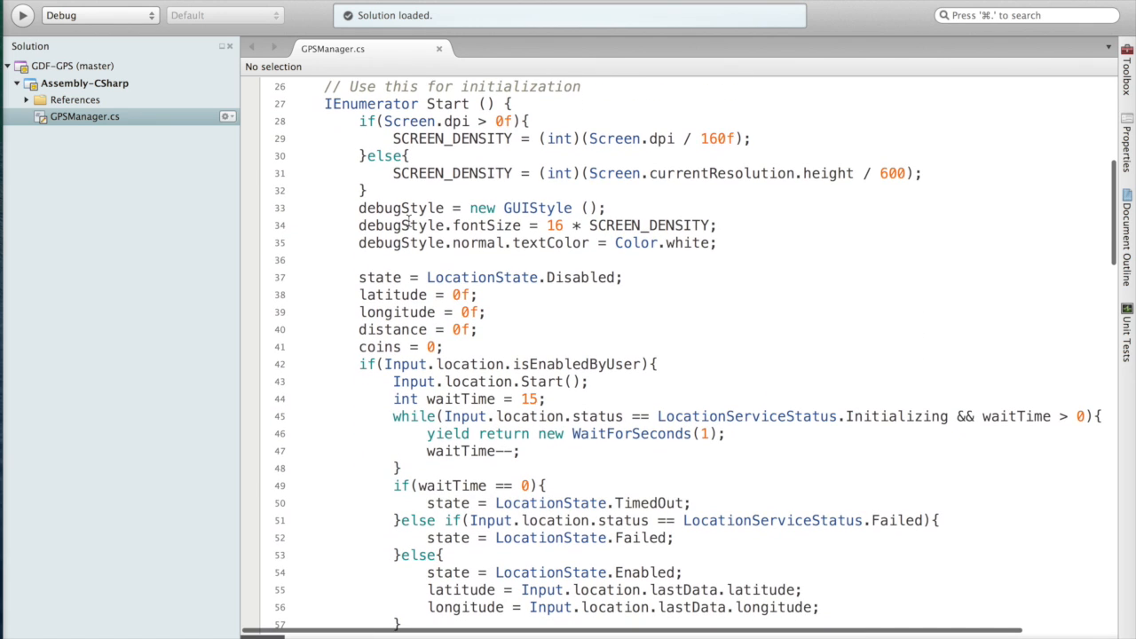
{"action": "scroll", "scroll_direction": "down", "scroll_amount": 3}
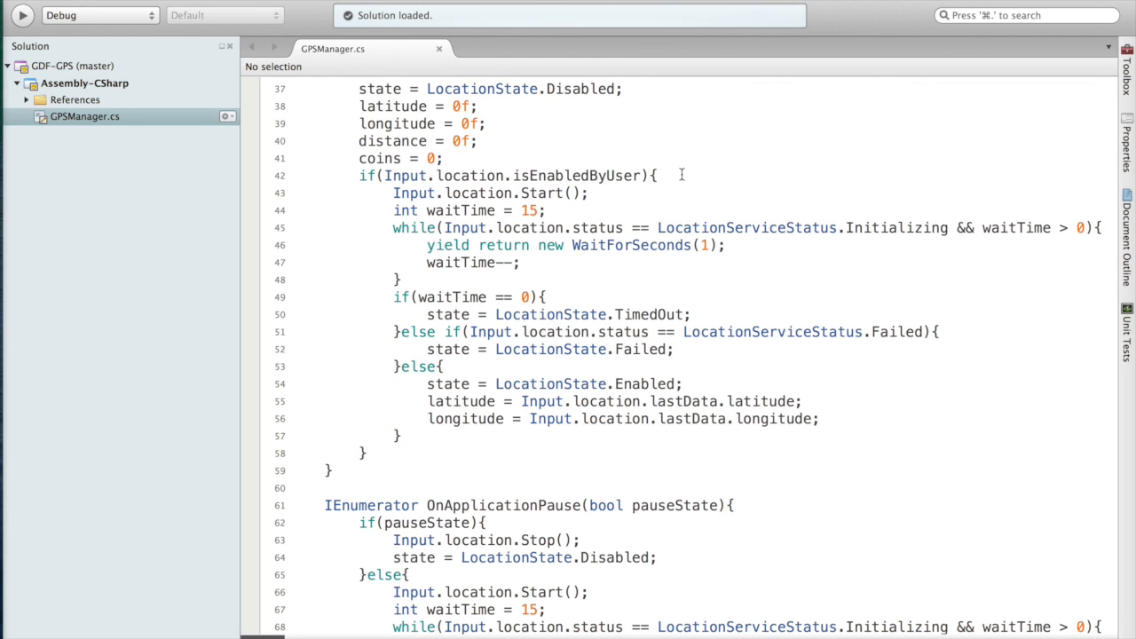
{"action": "mouse_move", "coordinate": [617, 187]}
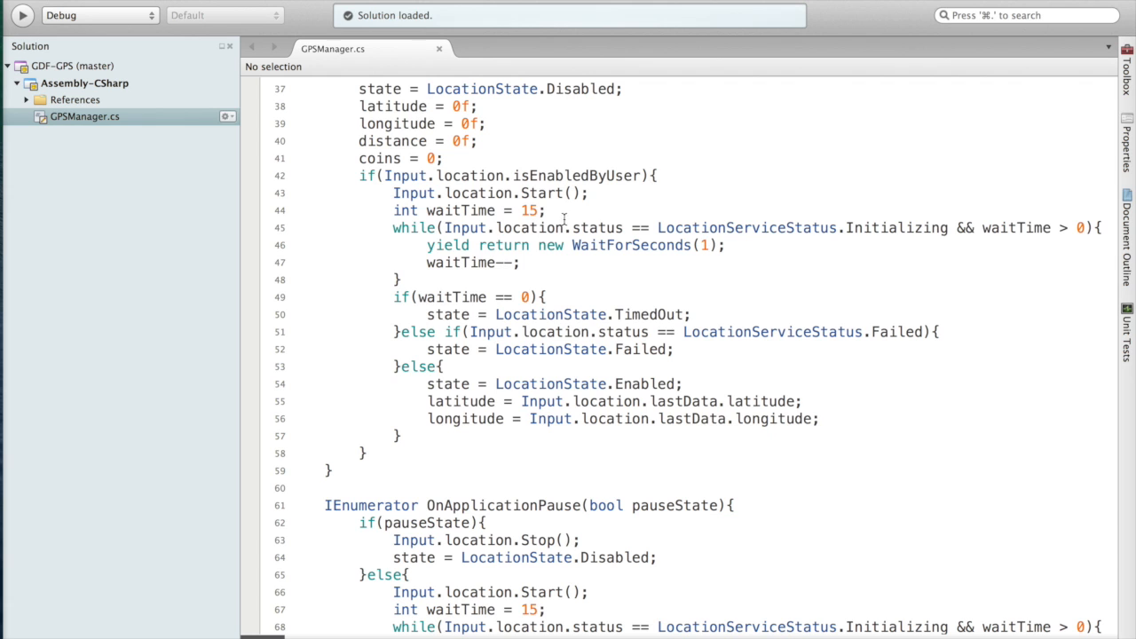
{"action": "mouse_move", "coordinate": [555, 161]}
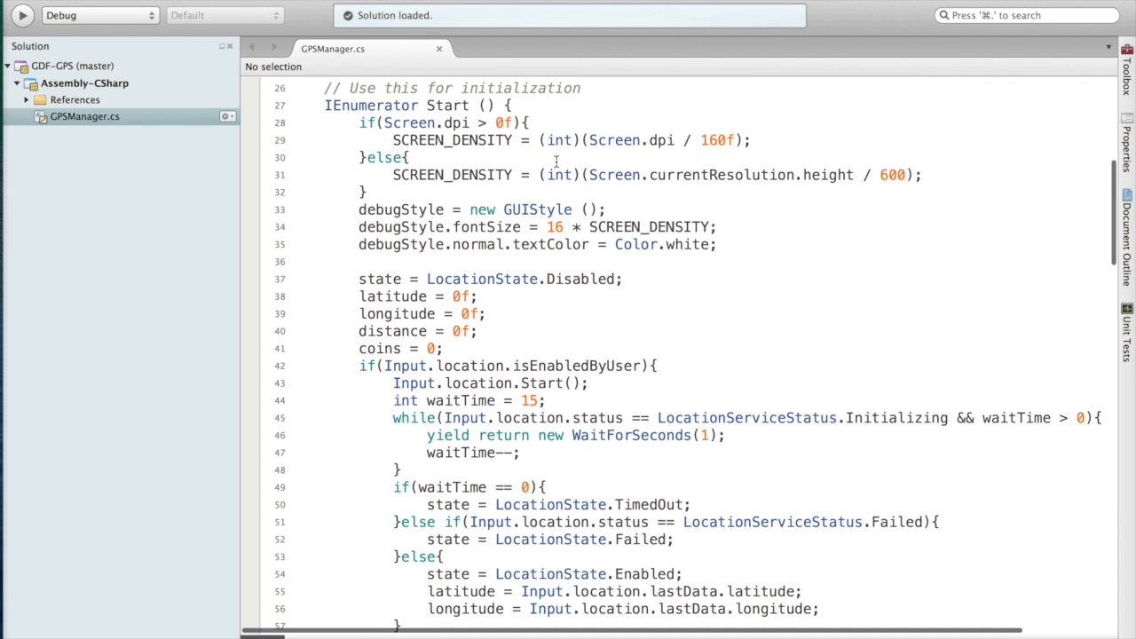
{"action": "scroll", "scroll_direction": "down", "scroll_amount": 3}
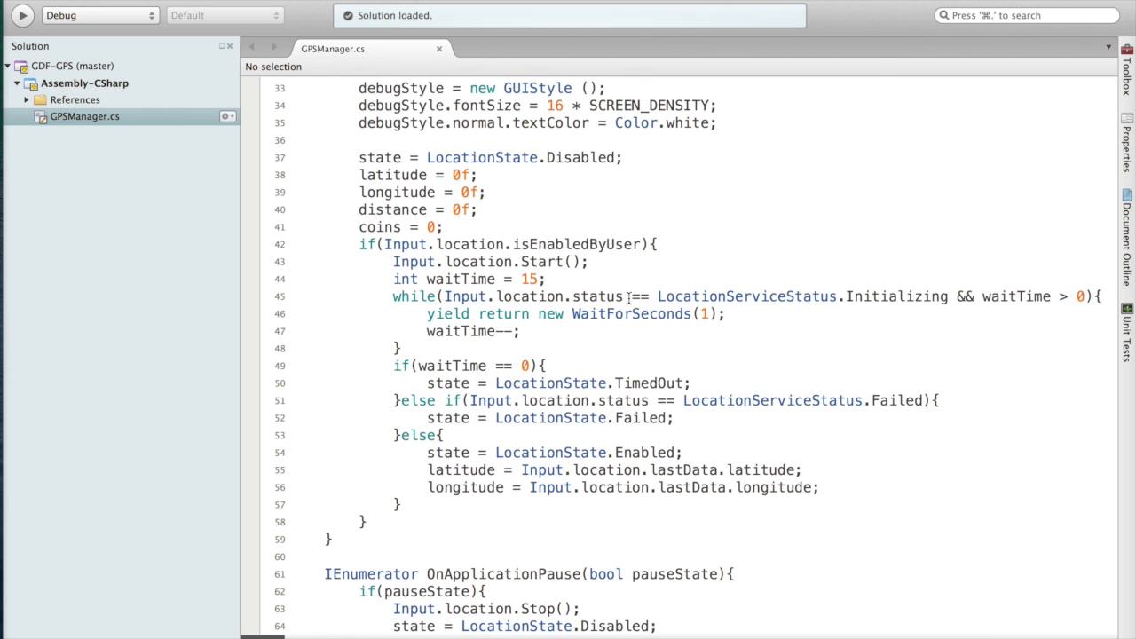
{"action": "mouse_move", "coordinate": [827, 313]}
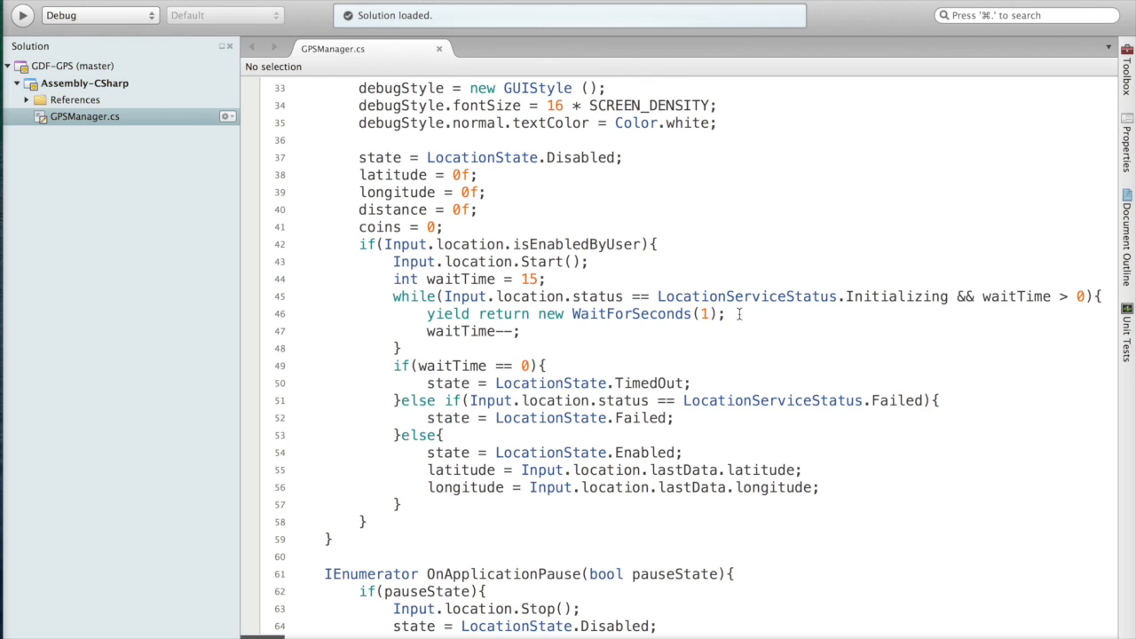
{"action": "mouse_move", "coordinate": [550, 338]}
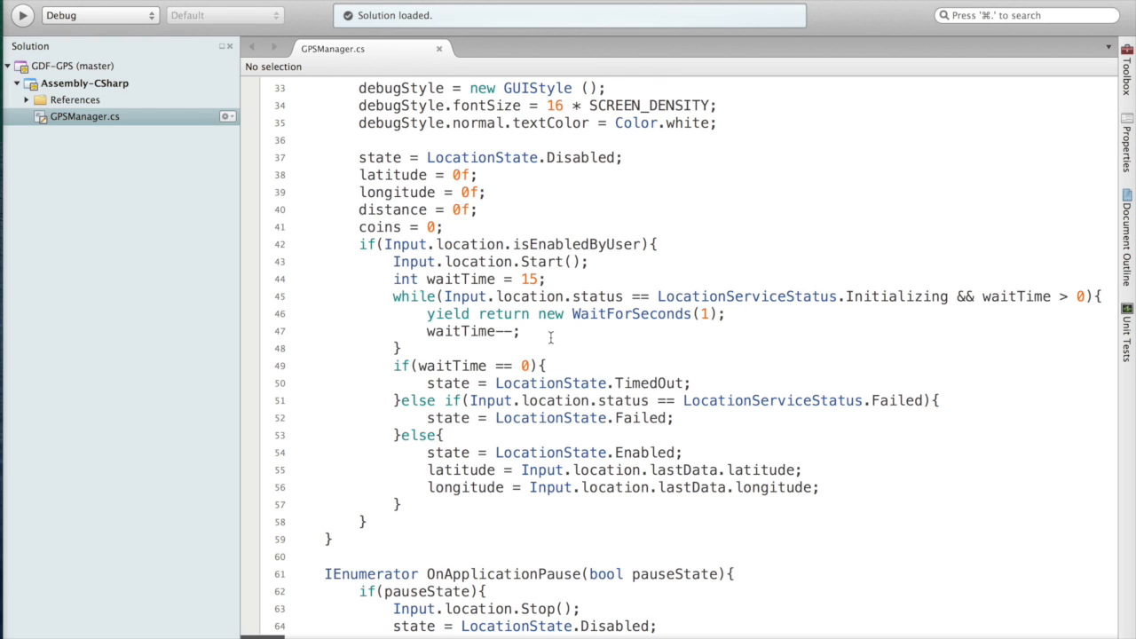
{"action": "mouse_move", "coordinate": [598, 352]}
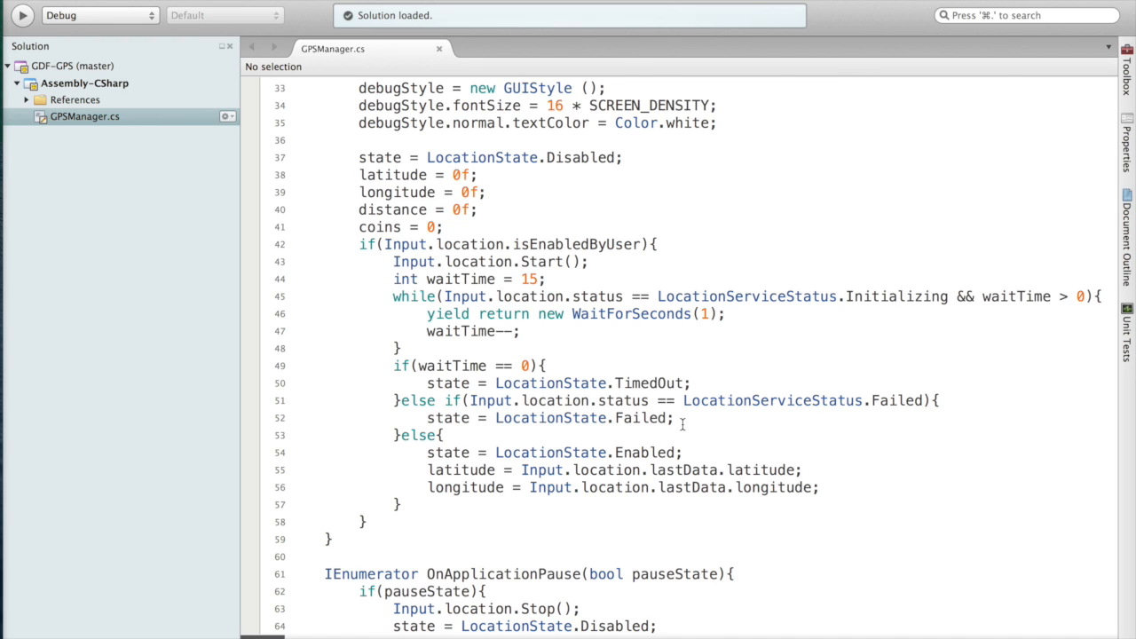
{"action": "mouse_move", "coordinate": [688, 449]}
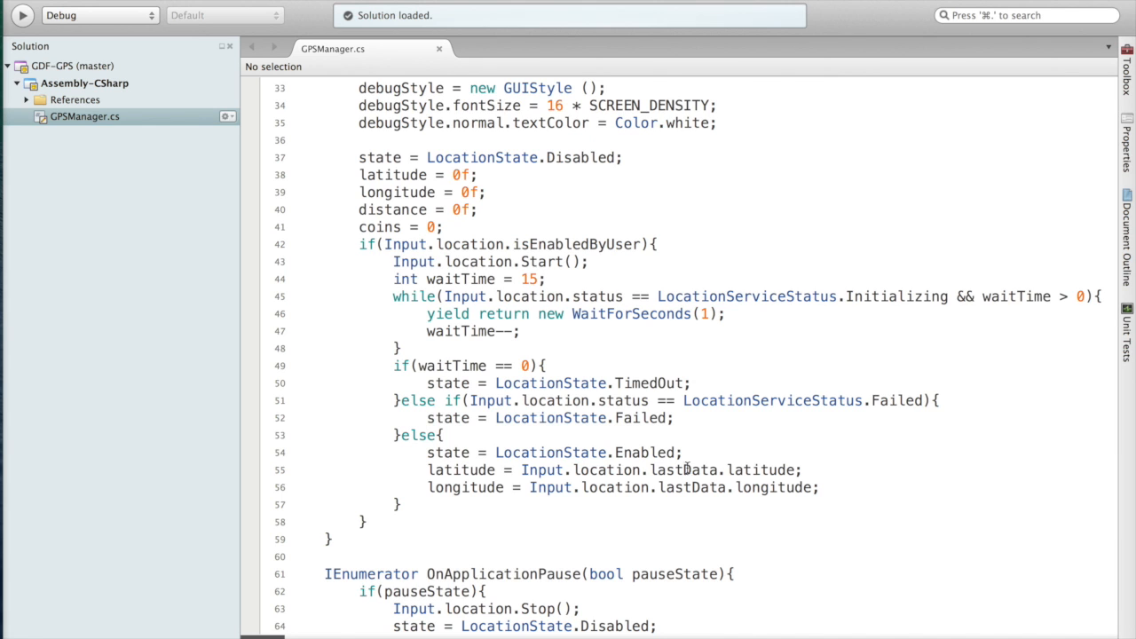
{"action": "scroll", "scroll_direction": "down", "scroll_amount": 3}
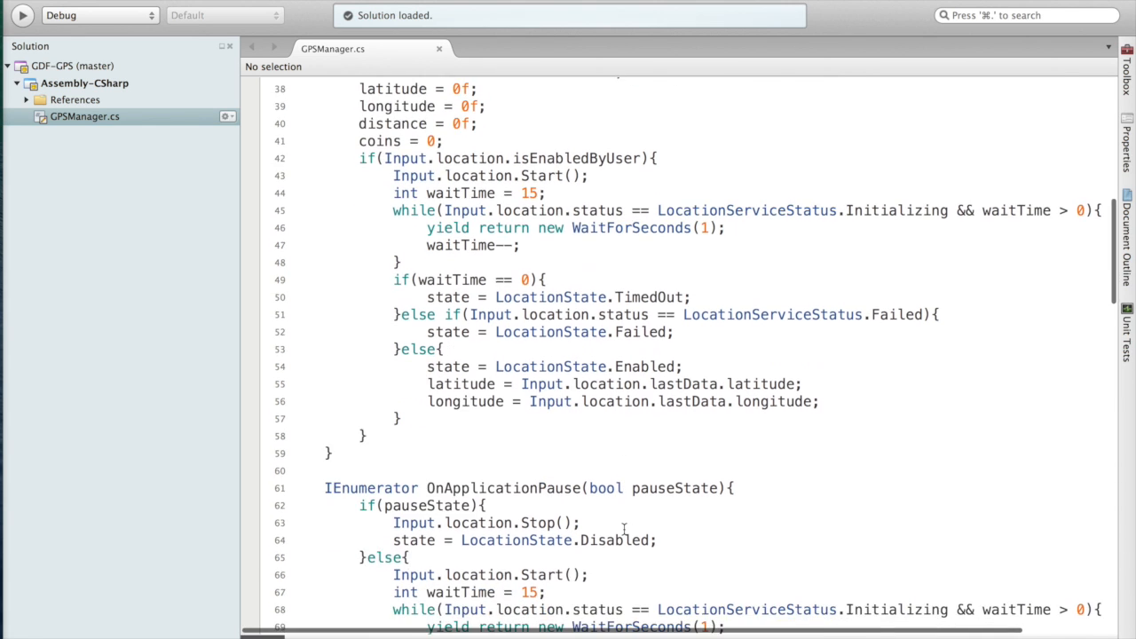
{"action": "scroll", "scroll_direction": "down", "scroll_amount": 3}
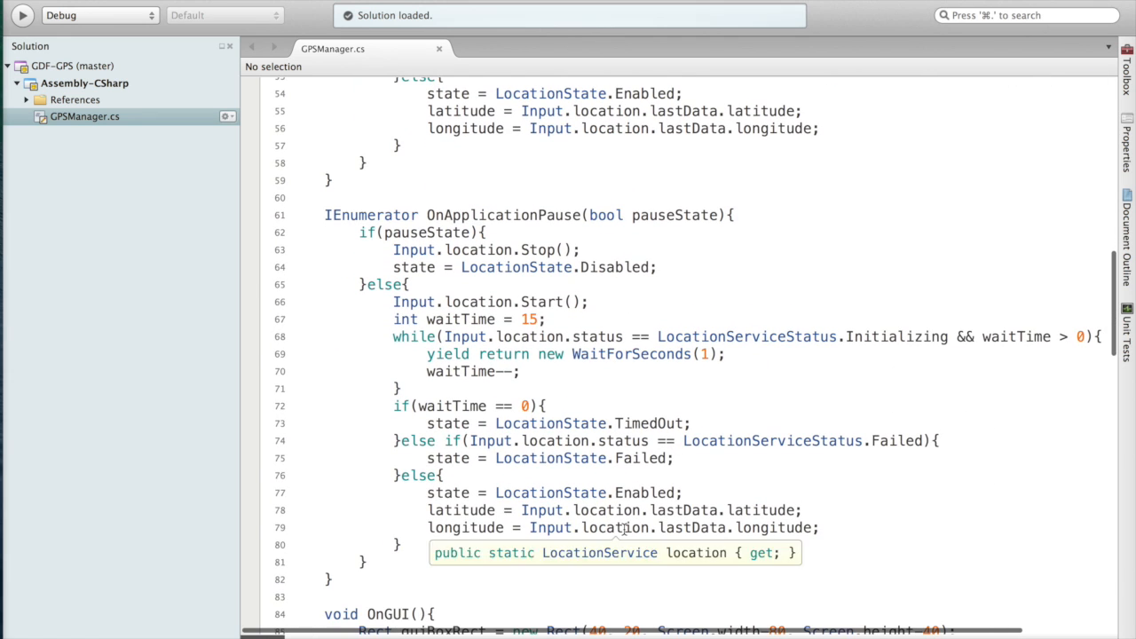
{"action": "mouse_move", "coordinate": [593, 255]}
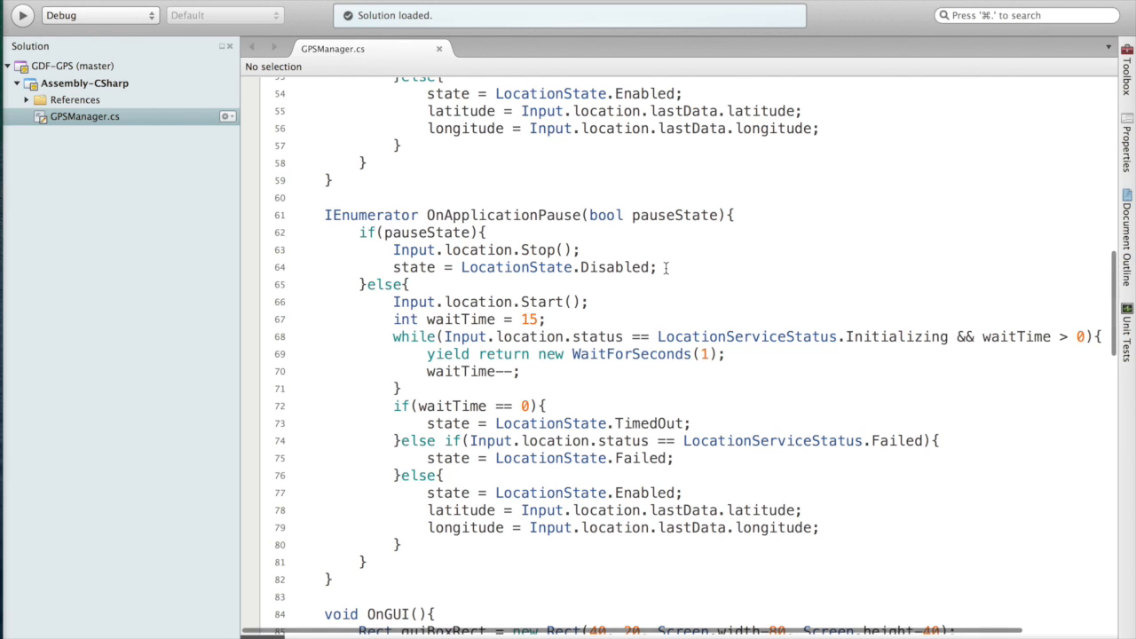
{"action": "mouse_move", "coordinate": [624, 322]}
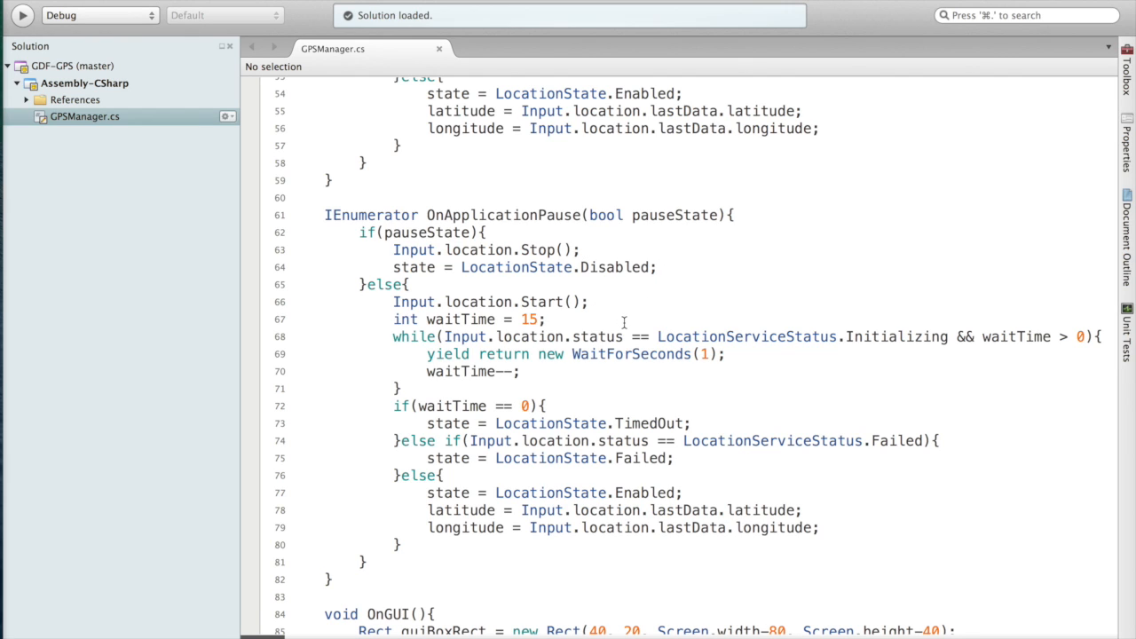
{"action": "scroll", "scroll_direction": "down", "scroll_amount": 3}
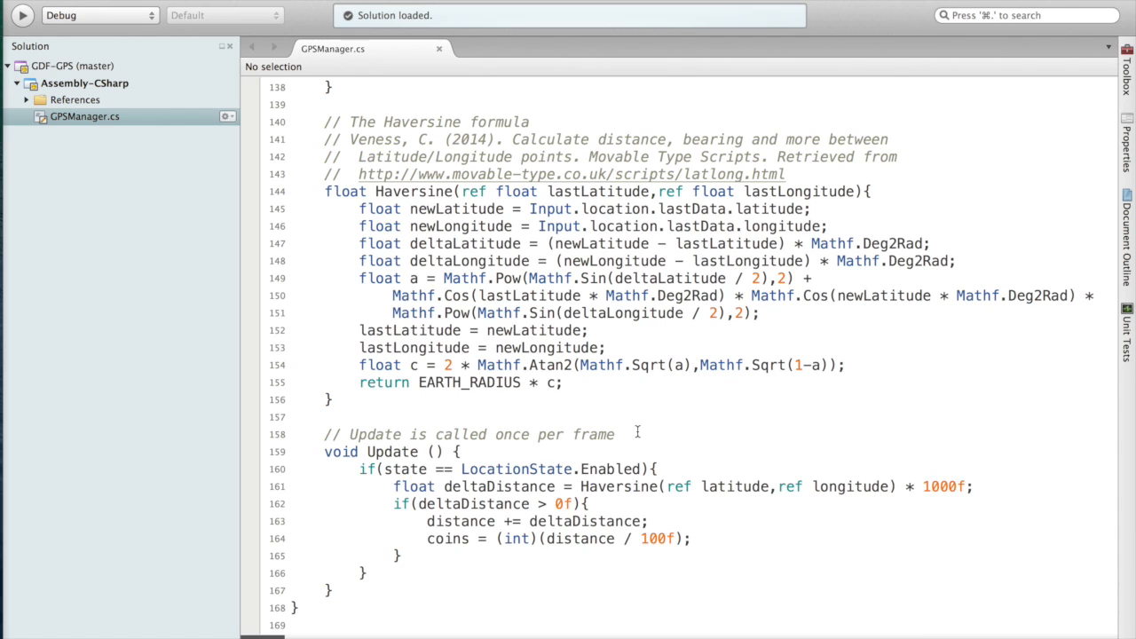
{"action": "mouse_move", "coordinate": [679, 473]}
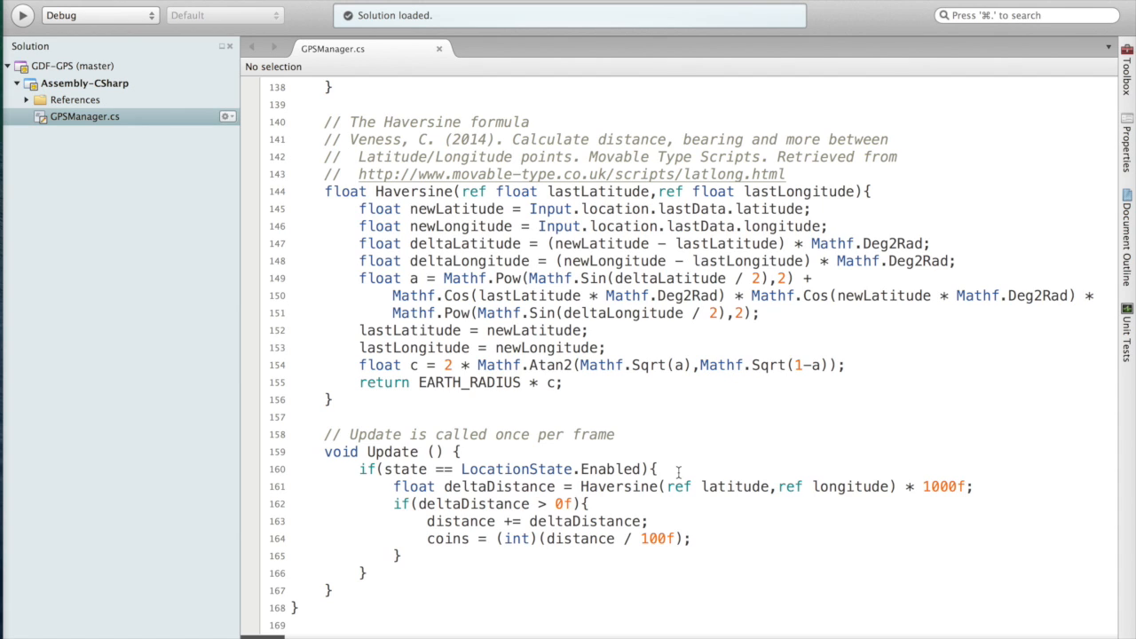
{"action": "mouse_move", "coordinate": [811, 243]}
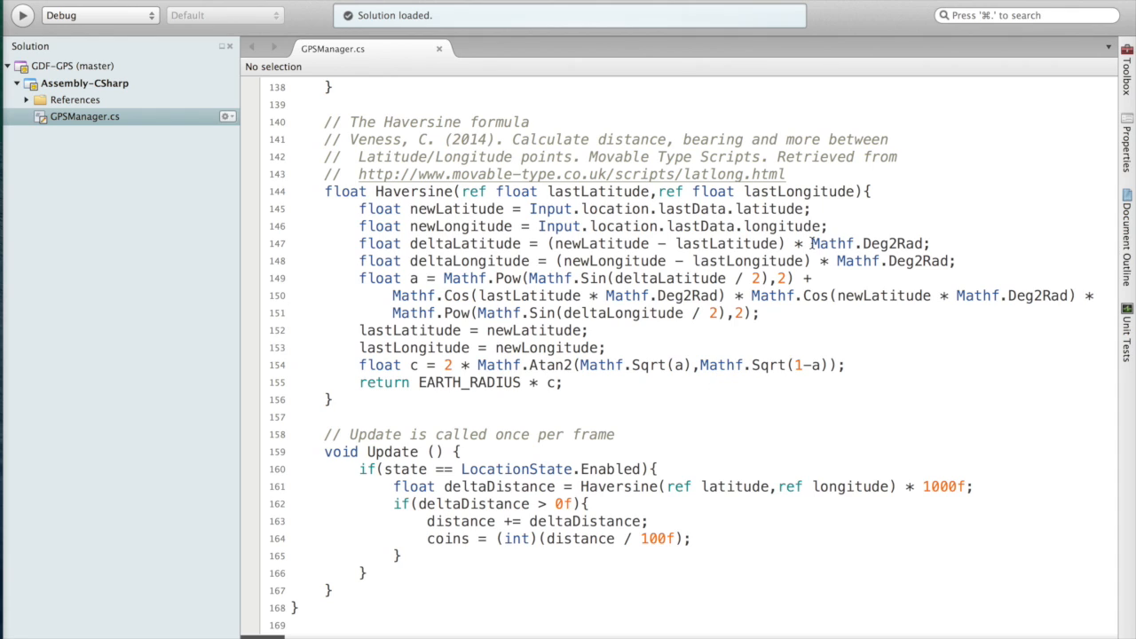
{"action": "mouse_move", "coordinate": [798, 172]}
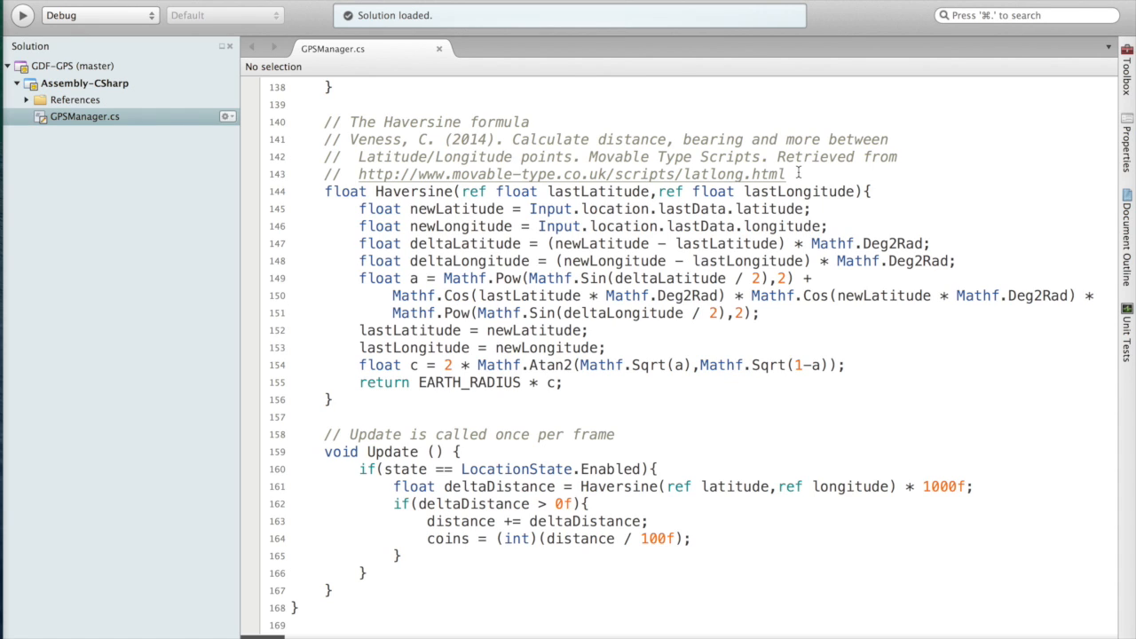
{"action": "mouse_move", "coordinate": [607, 191]}
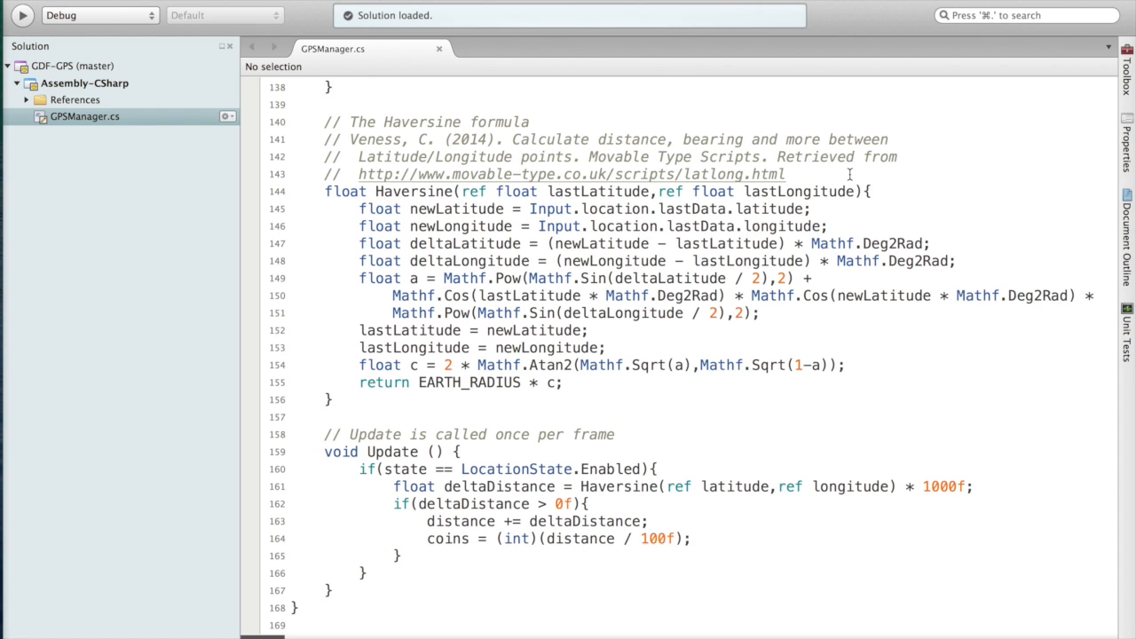
{"action": "mouse_move", "coordinate": [834, 209]}
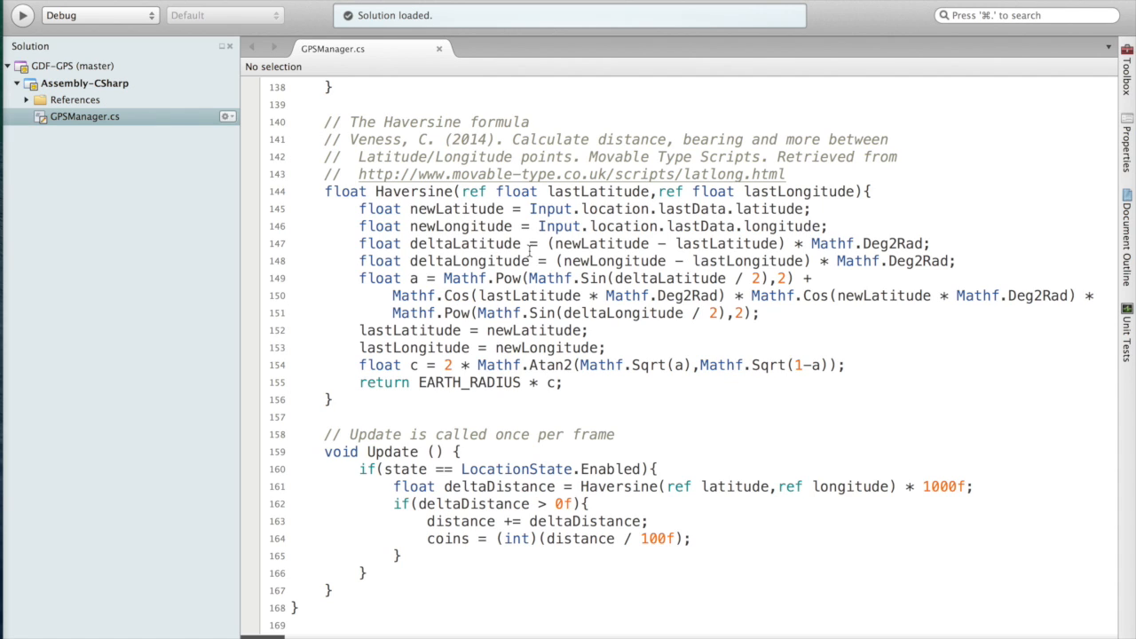
{"action": "mouse_move", "coordinate": [844, 230]}
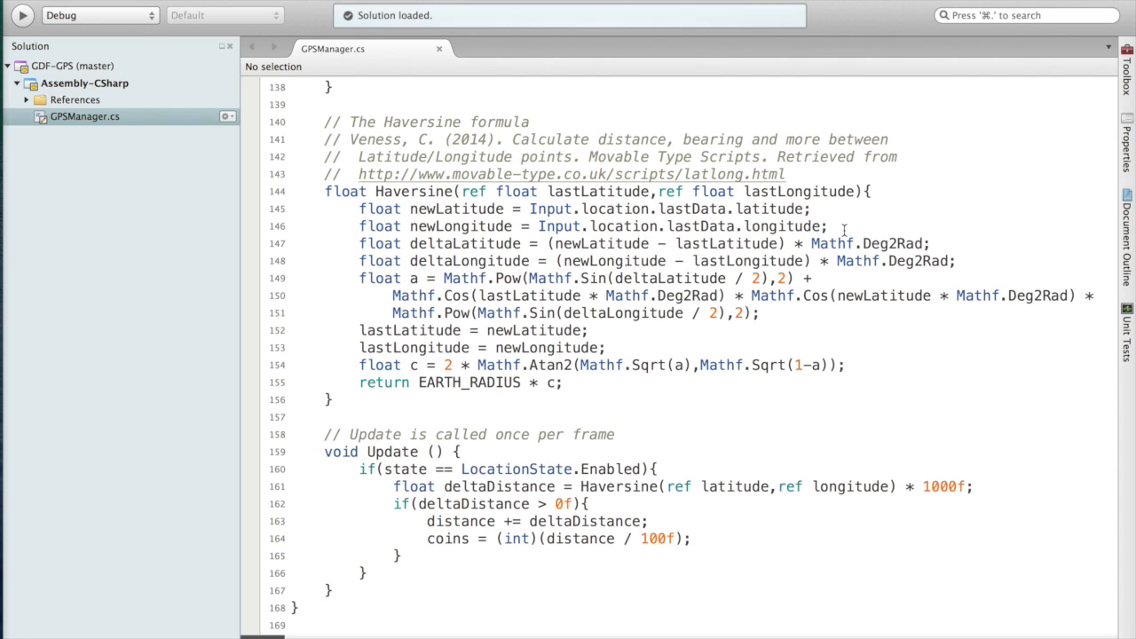
{"action": "mouse_move", "coordinate": [843, 226]}
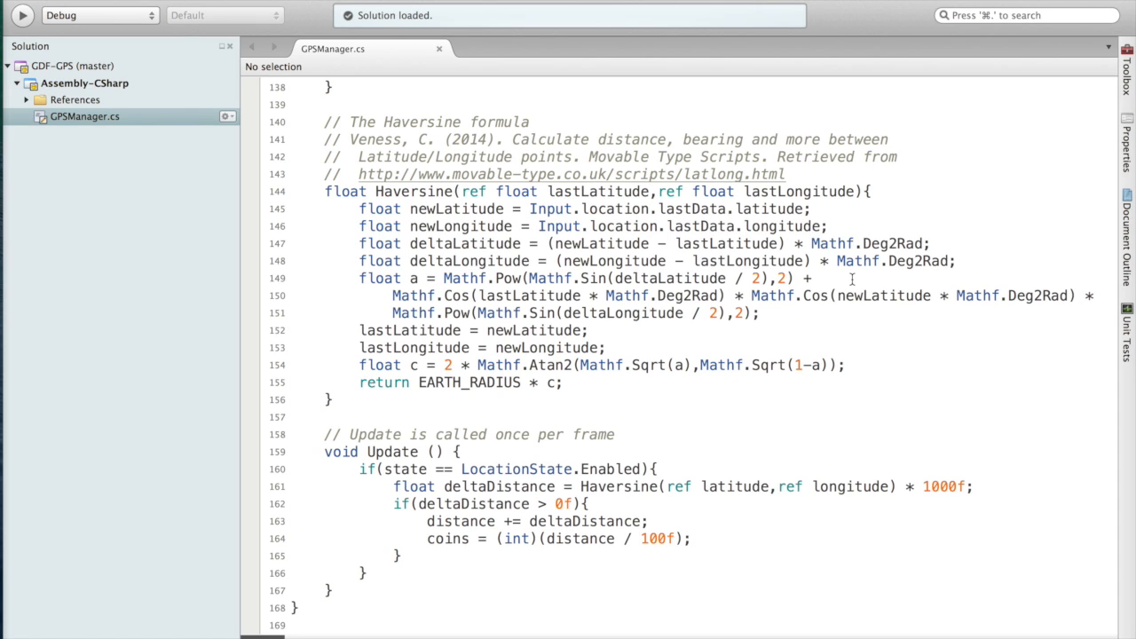
{"action": "mouse_move", "coordinate": [758, 320]}
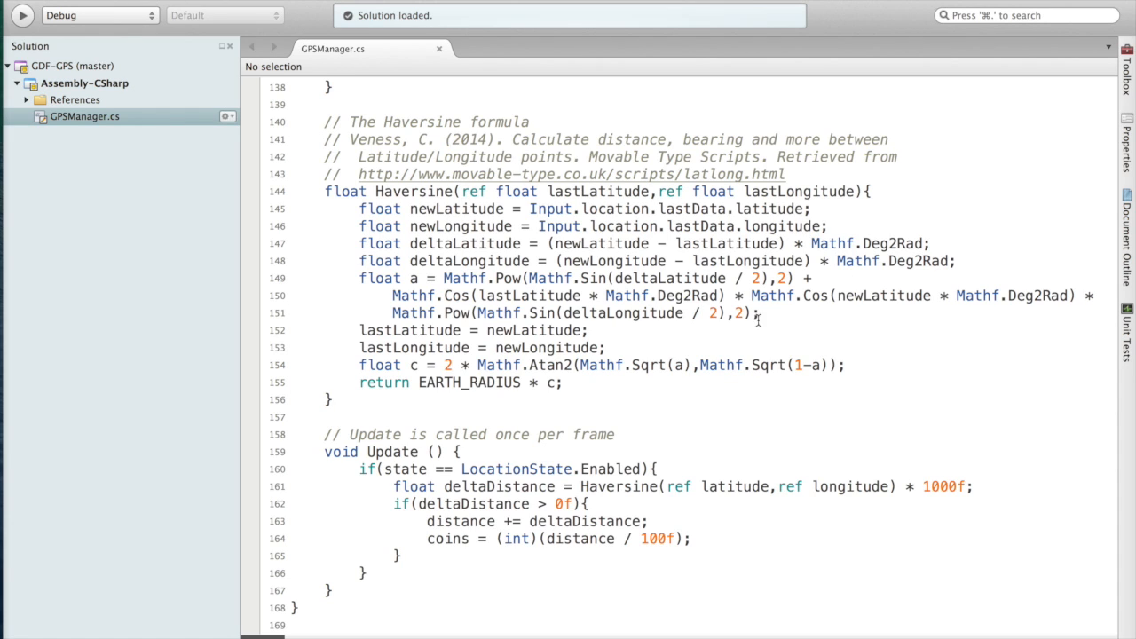
{"action": "mouse_move", "coordinate": [782, 312]}
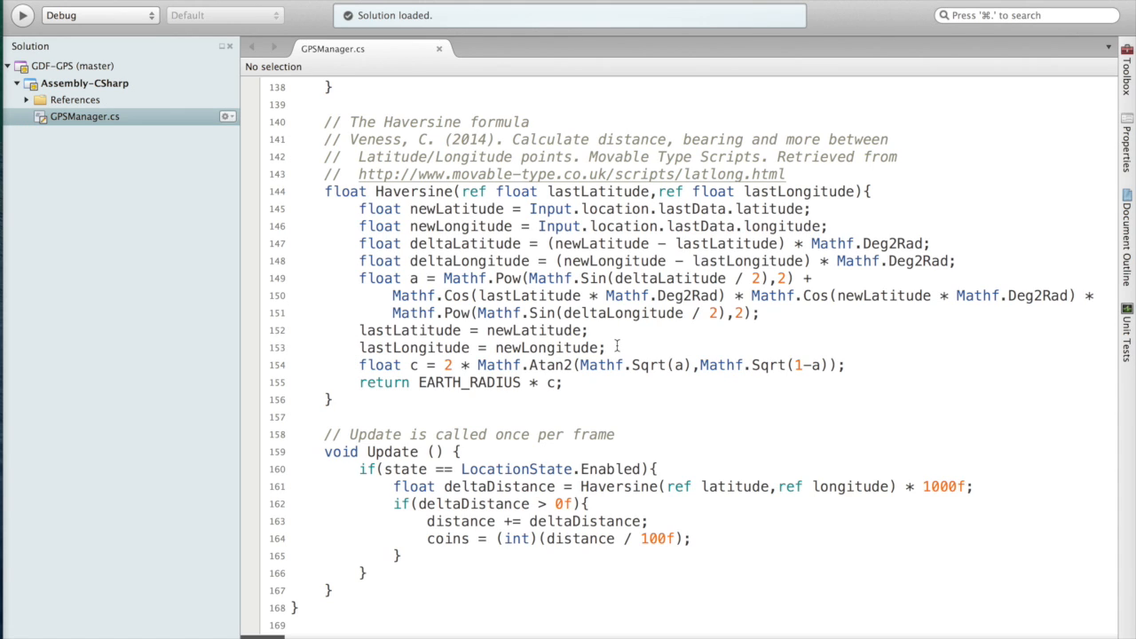
{"action": "mouse_move", "coordinate": [658, 392]}
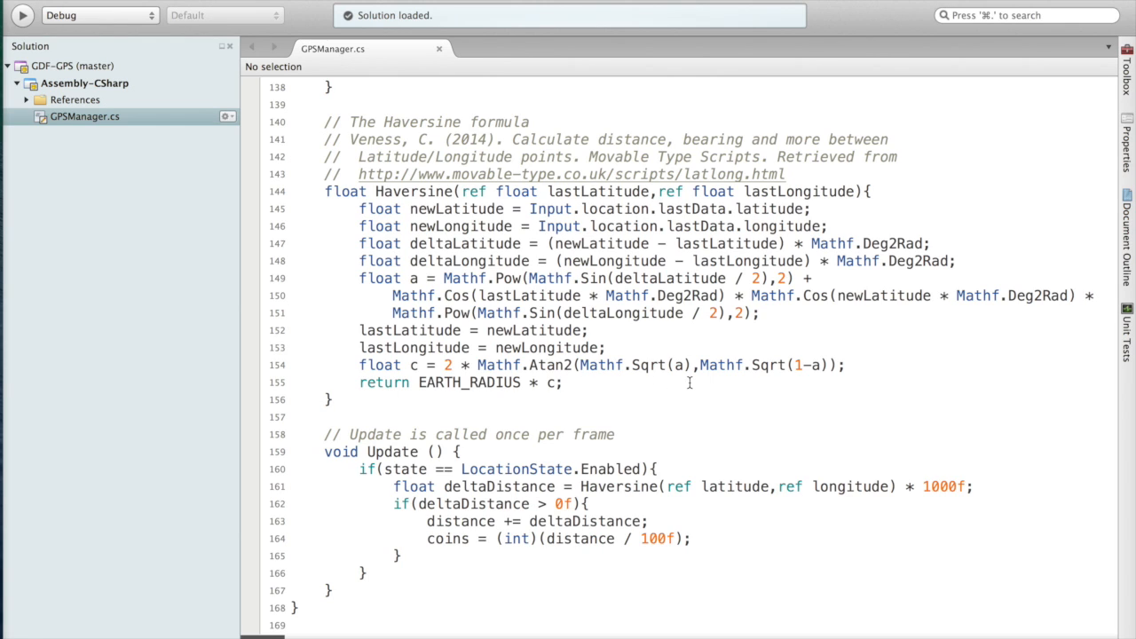
{"action": "mouse_move", "coordinate": [736, 343]}
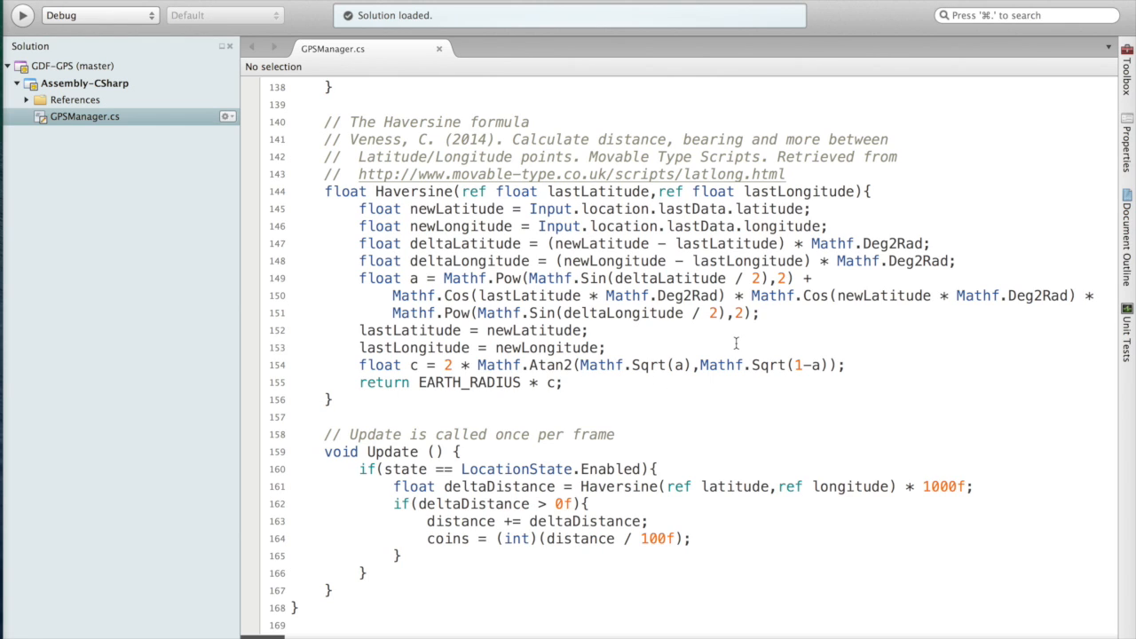
{"action": "mouse_move", "coordinate": [800, 344]}
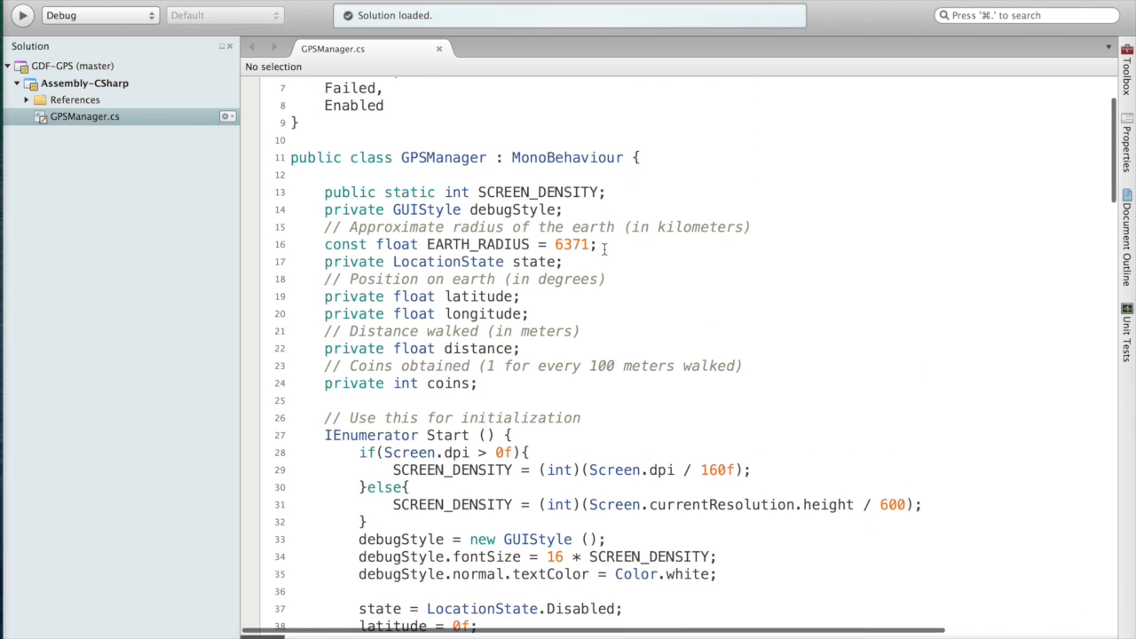
{"action": "mouse_move", "coordinate": [610, 248]}
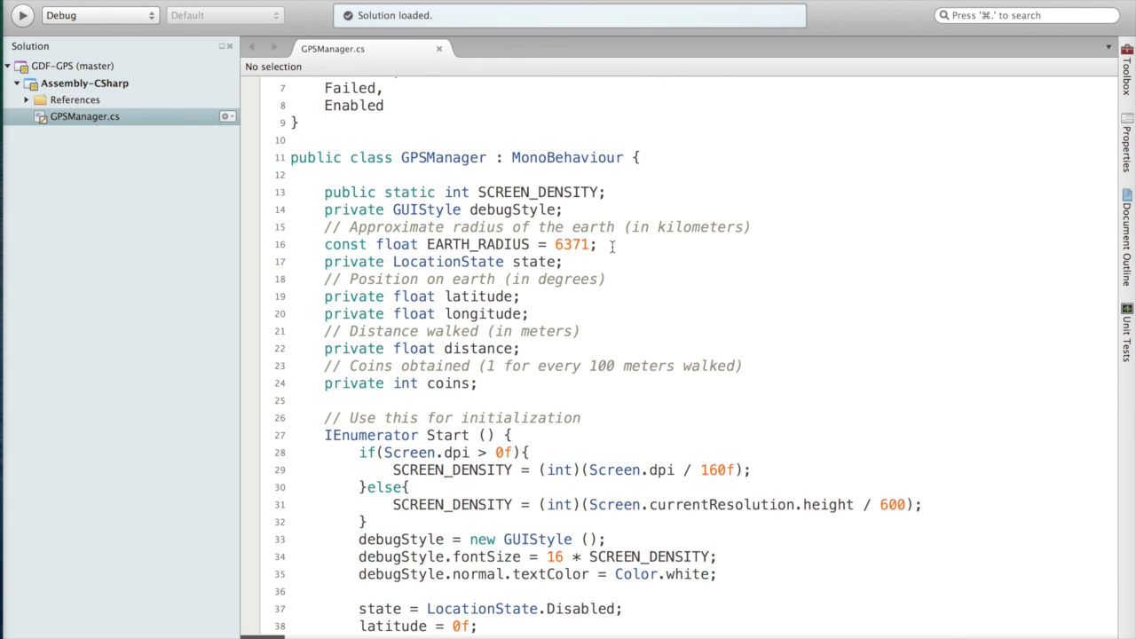
Step: Scroll down past Start() to the Haversine function and the Update method that adds distance and coins
{"action": "scroll", "scroll_direction": "down", "scroll_amount": 3}
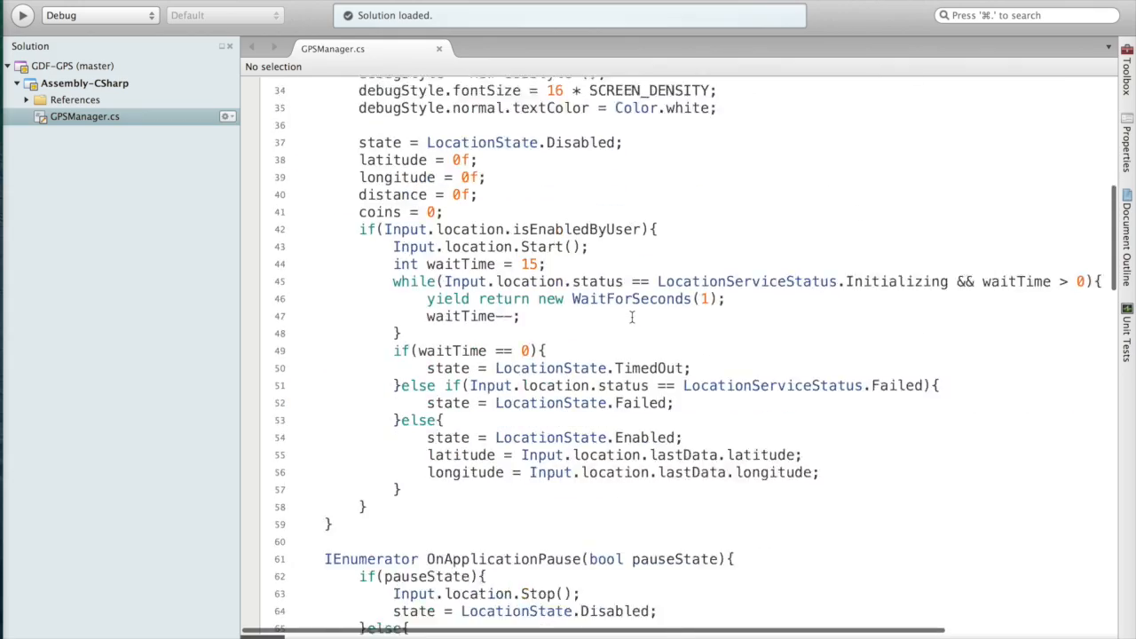
{"action": "scroll", "scroll_direction": "down", "scroll_amount": 3}
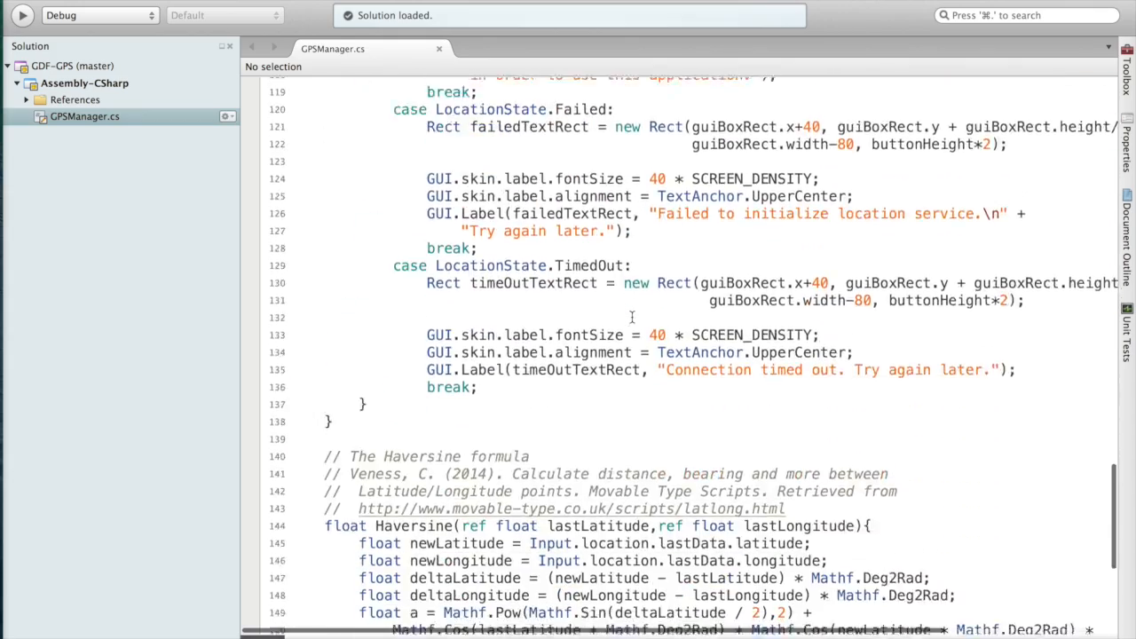
{"action": "scroll", "scroll_direction": "down", "scroll_amount": 3}
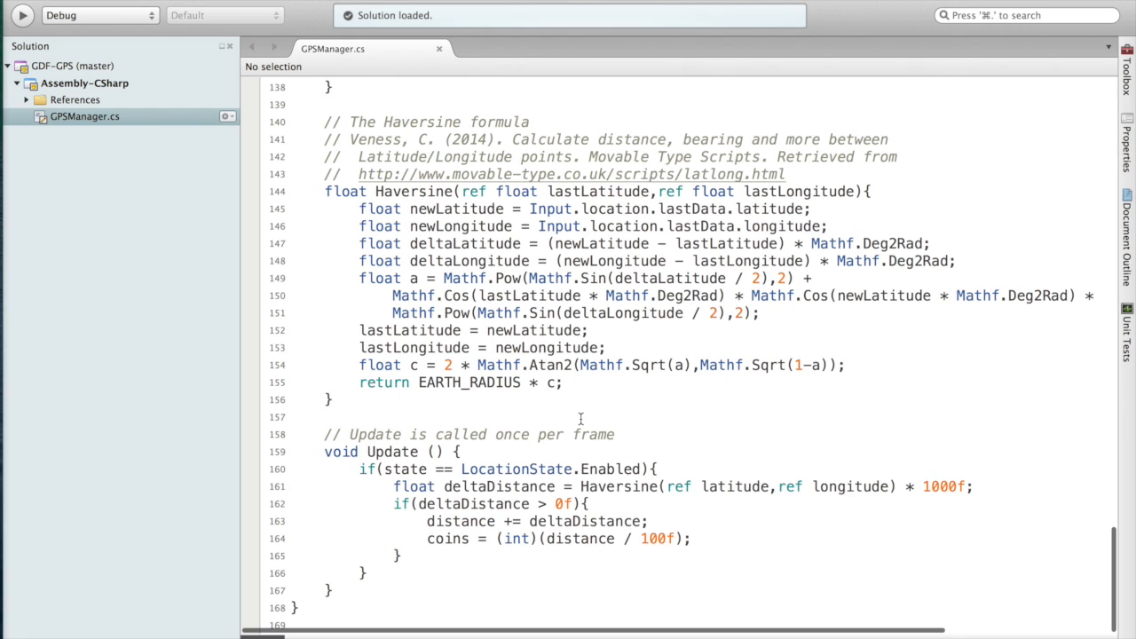
{"action": "mouse_move", "coordinate": [569, 391]}
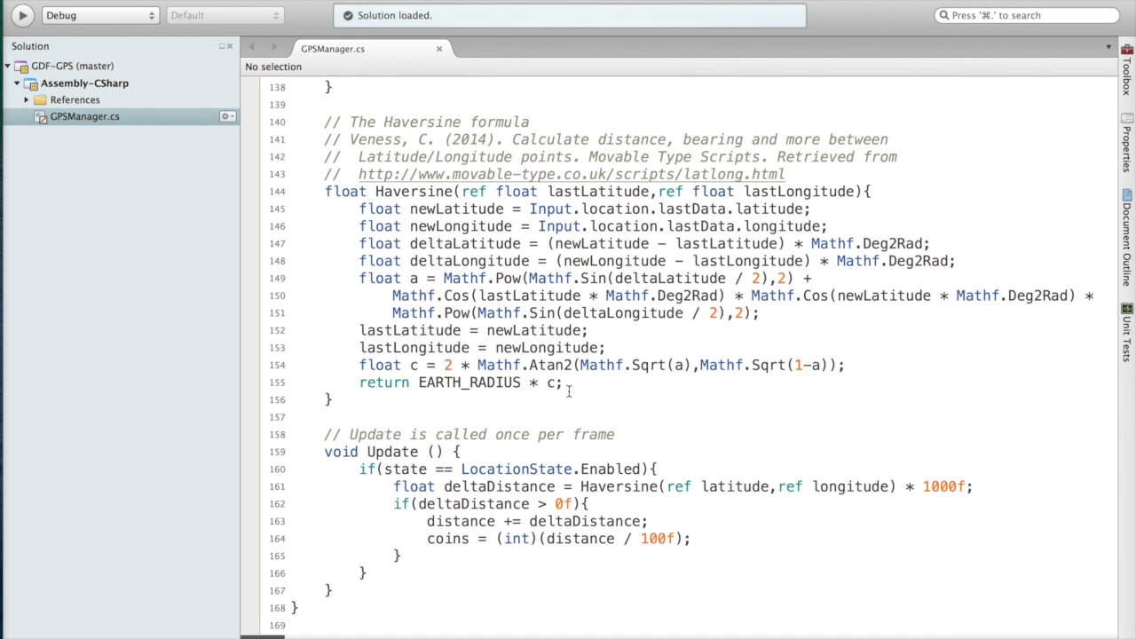
{"action": "mouse_move", "coordinate": [582, 414]}
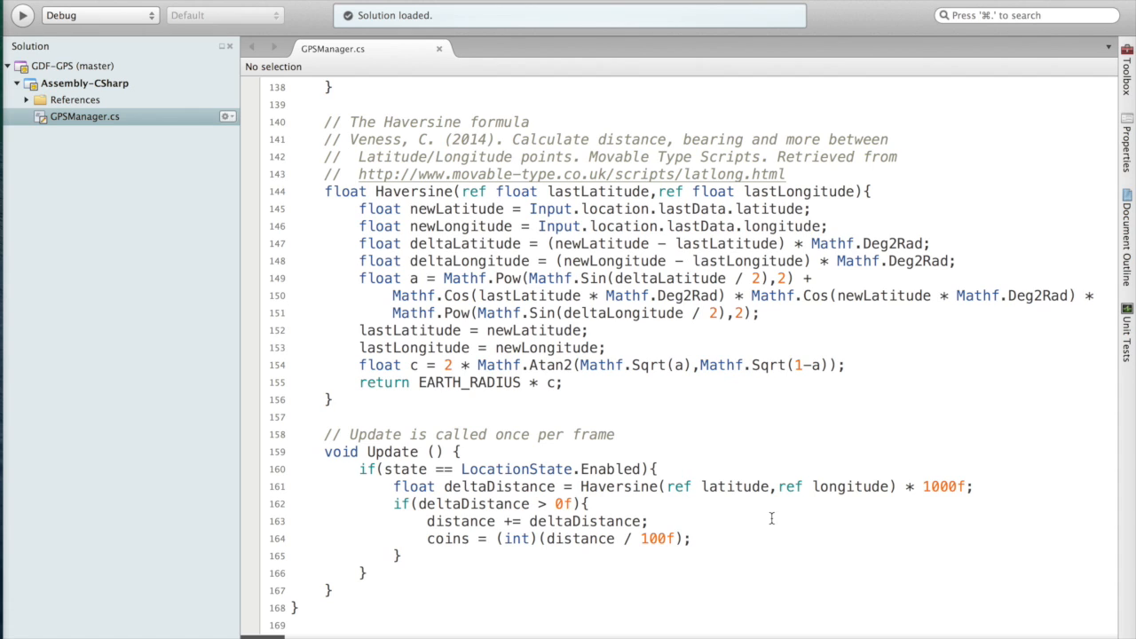
{"action": "mouse_move", "coordinate": [979, 504]}
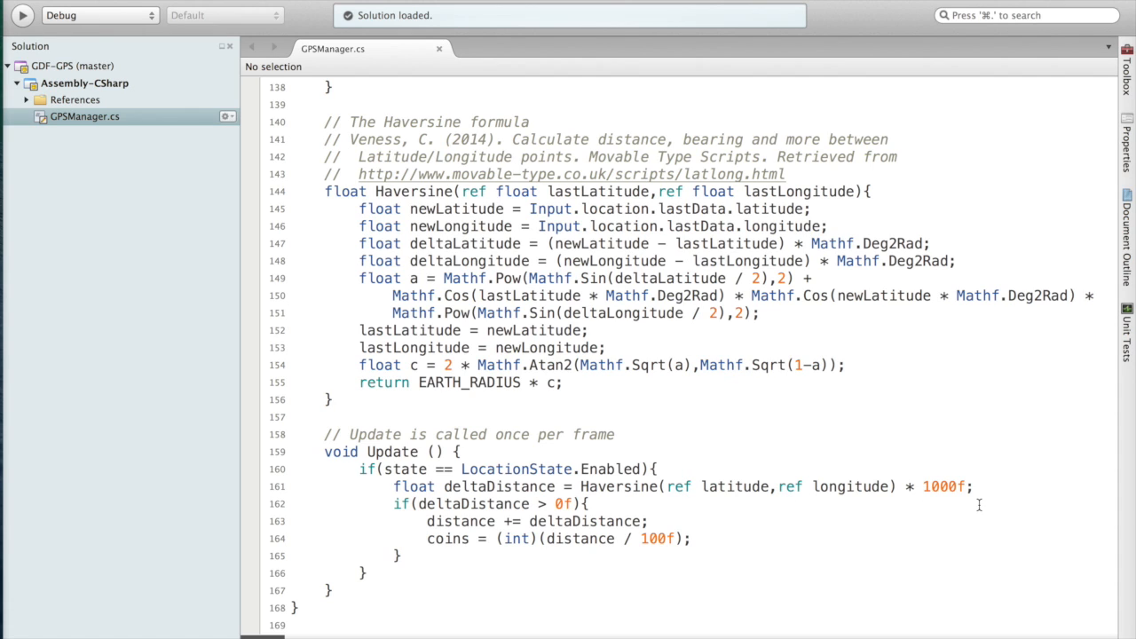
{"action": "mouse_move", "coordinate": [957, 491]}
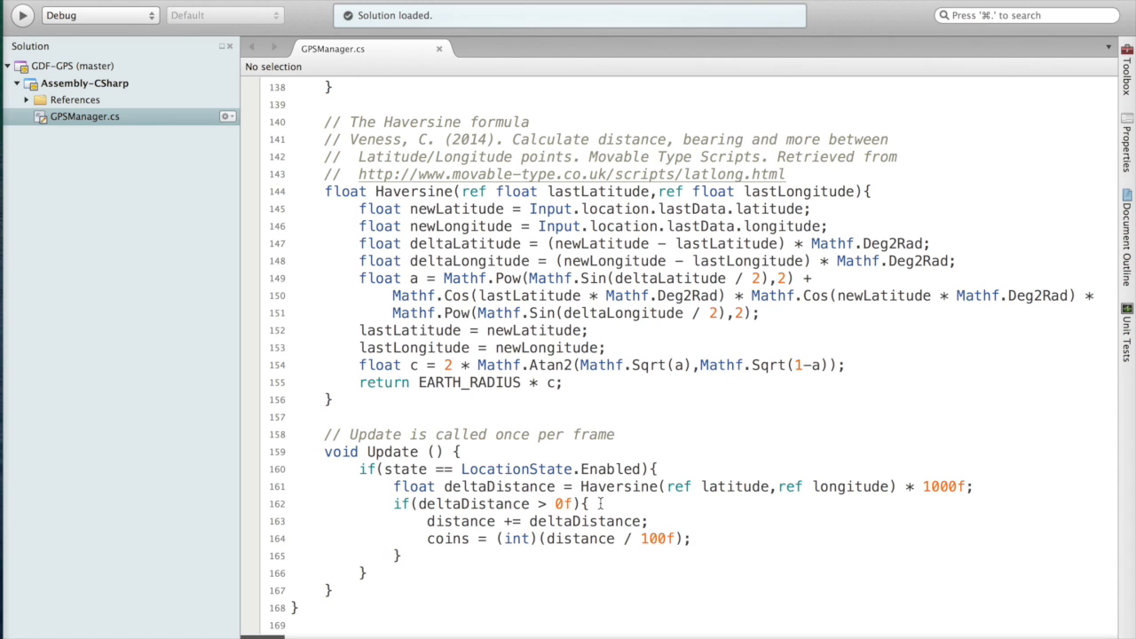
{"action": "mouse_move", "coordinate": [411, 529]}
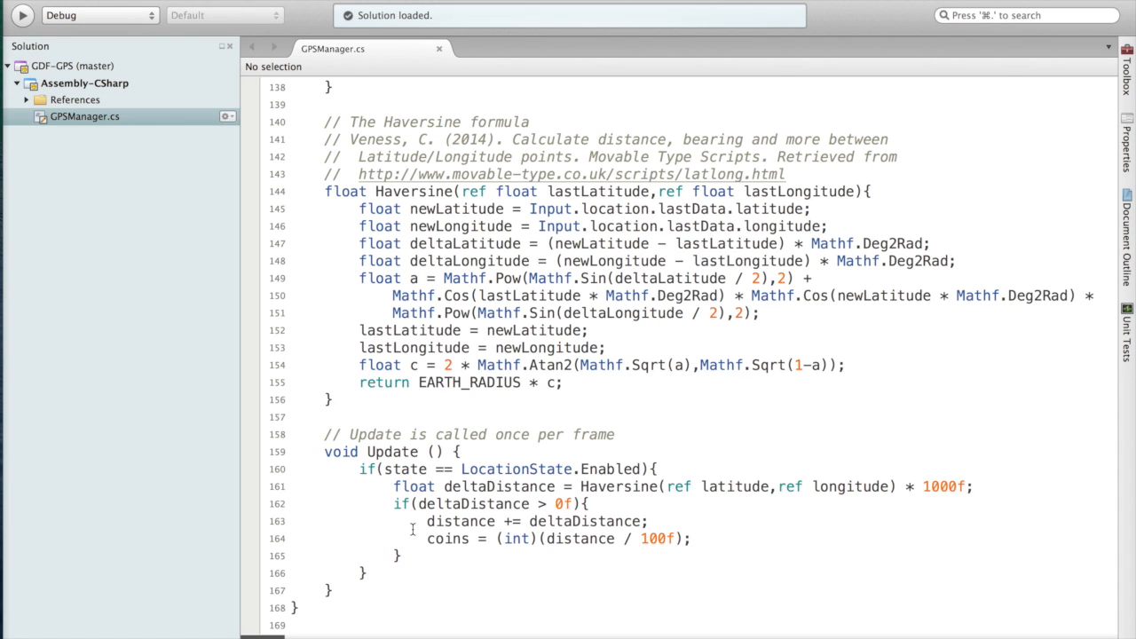
{"action": "mouse_move", "coordinate": [517, 590]}
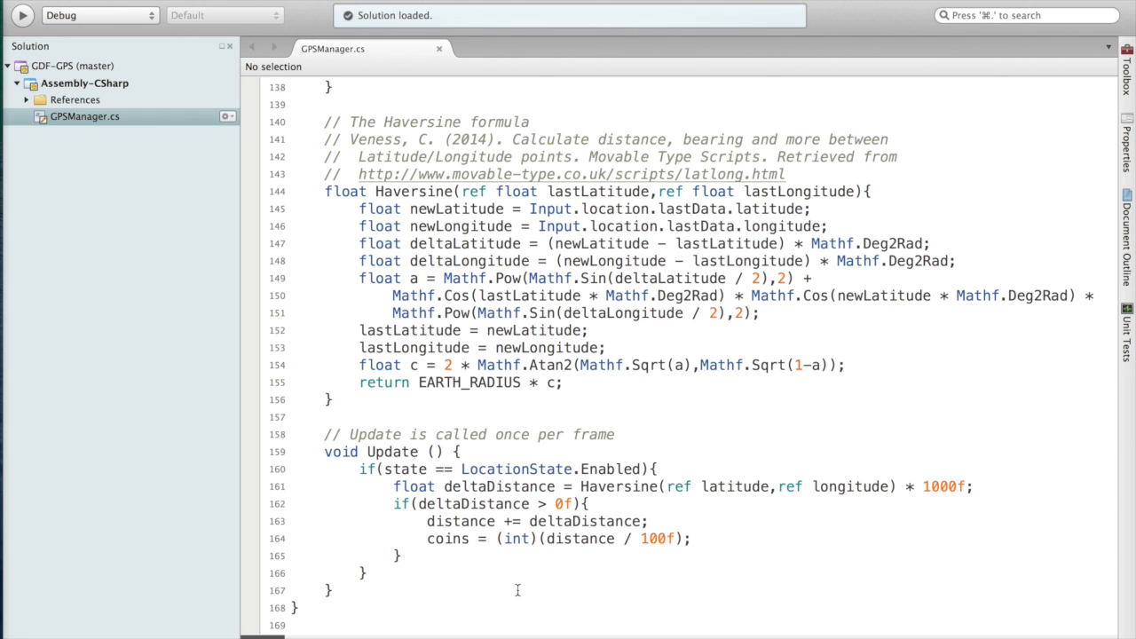
{"action": "mouse_move", "coordinate": [657, 521]}
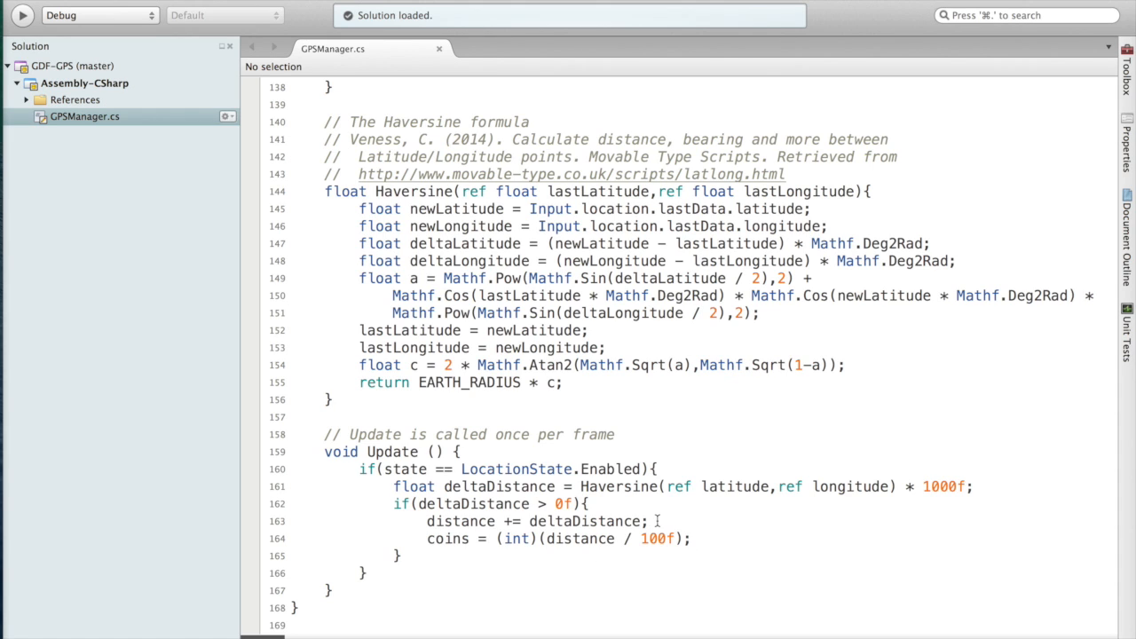
{"action": "mouse_move", "coordinate": [524, 571]}
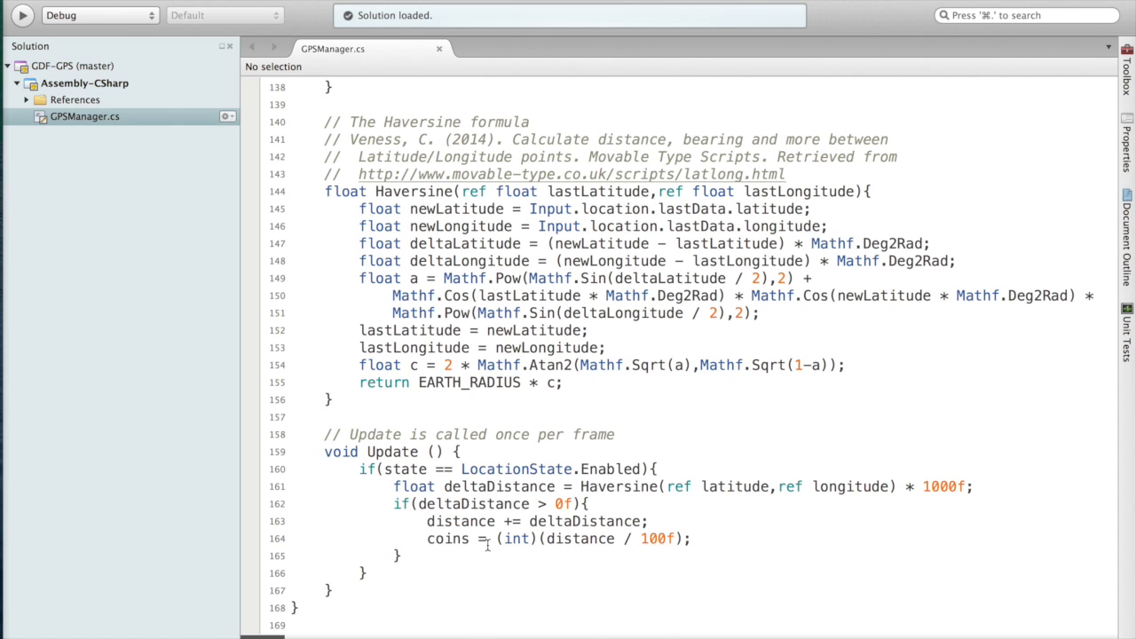
{"action": "mouse_move", "coordinate": [710, 539]}
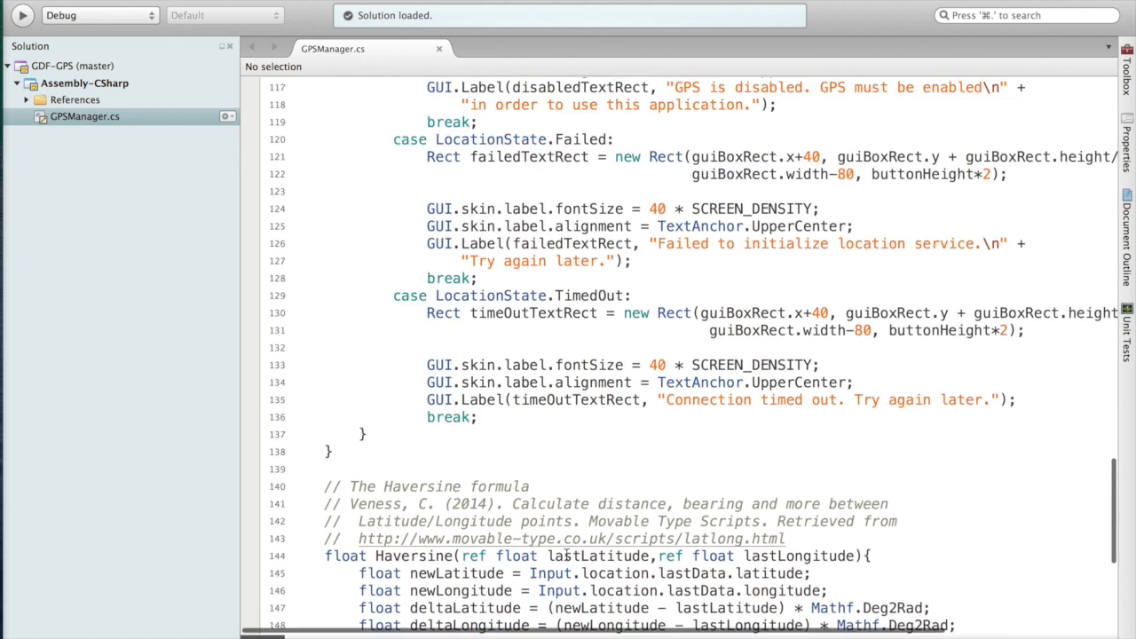
{"action": "scroll", "scroll_direction": "up", "scroll_amount": 3}
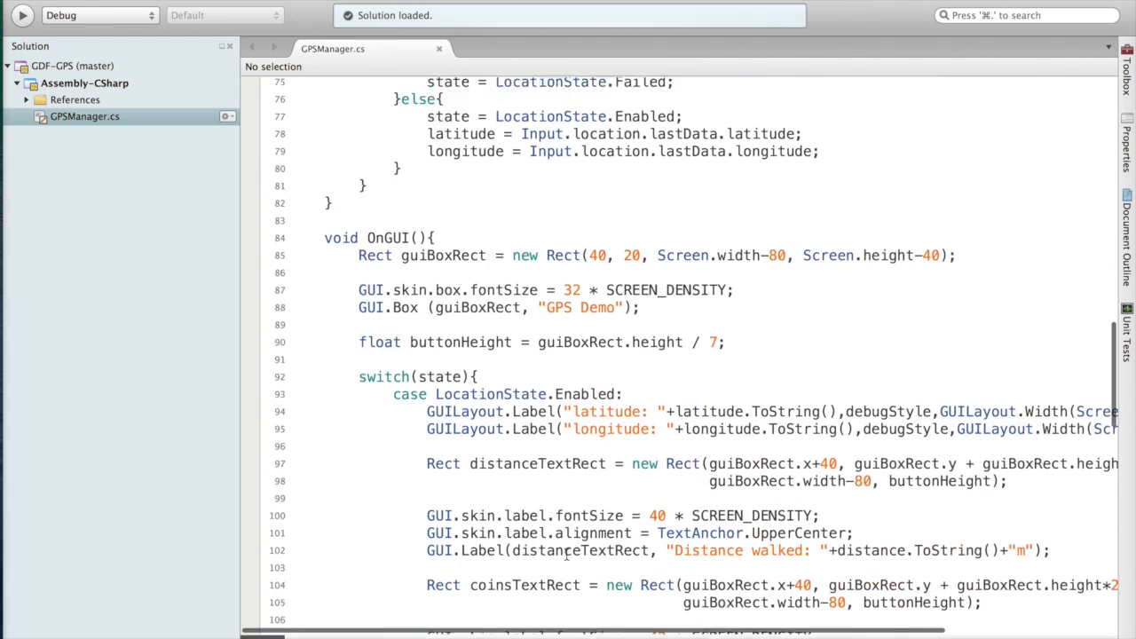
{"action": "scroll", "scroll_direction": "down", "scroll_amount": 3}
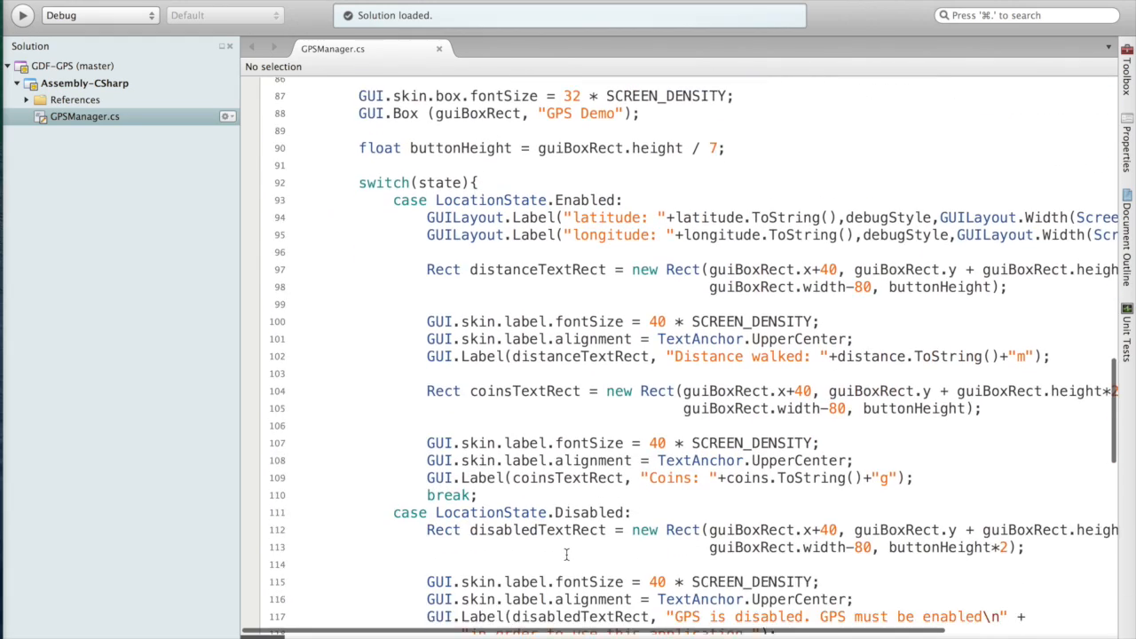
{"action": "scroll", "scroll_direction": "down", "scroll_amount": 3}
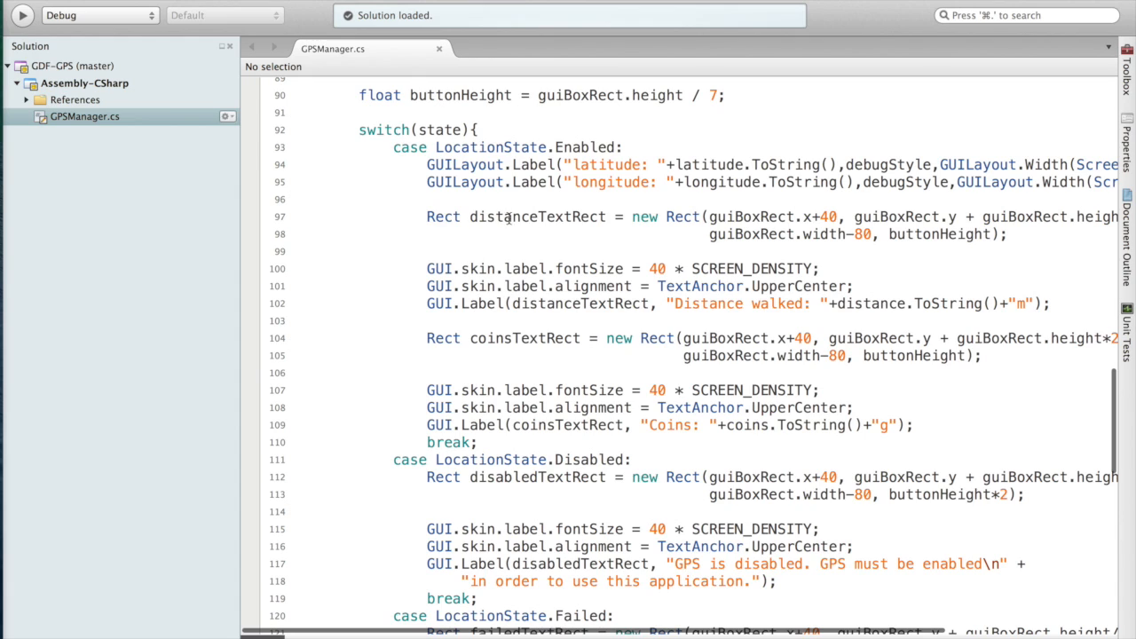
{"action": "mouse_move", "coordinate": [724, 205]}
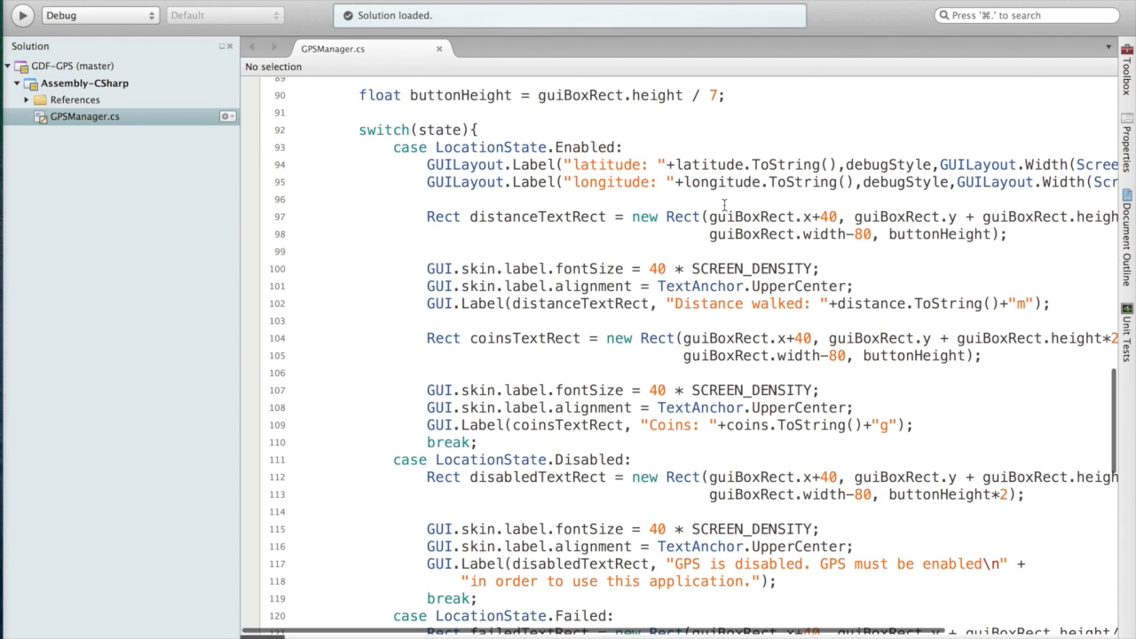
{"action": "mouse_move", "coordinate": [672, 413]}
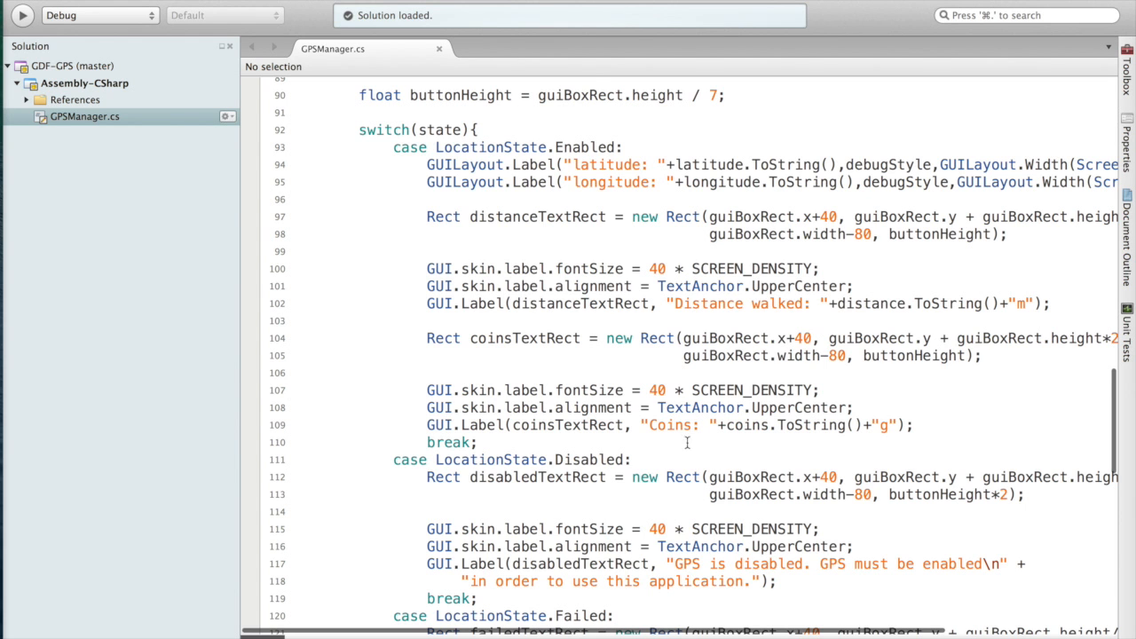
{"action": "scroll", "scroll_direction": "down", "scroll_amount": 3}
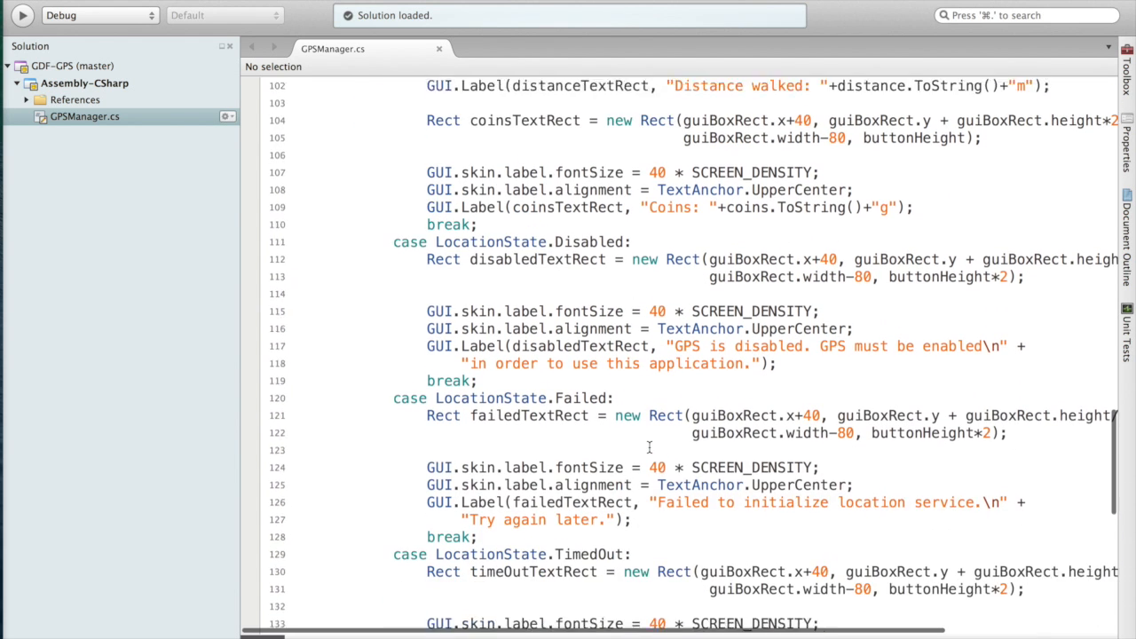
{"action": "scroll", "scroll_direction": "down", "scroll_amount": 3}
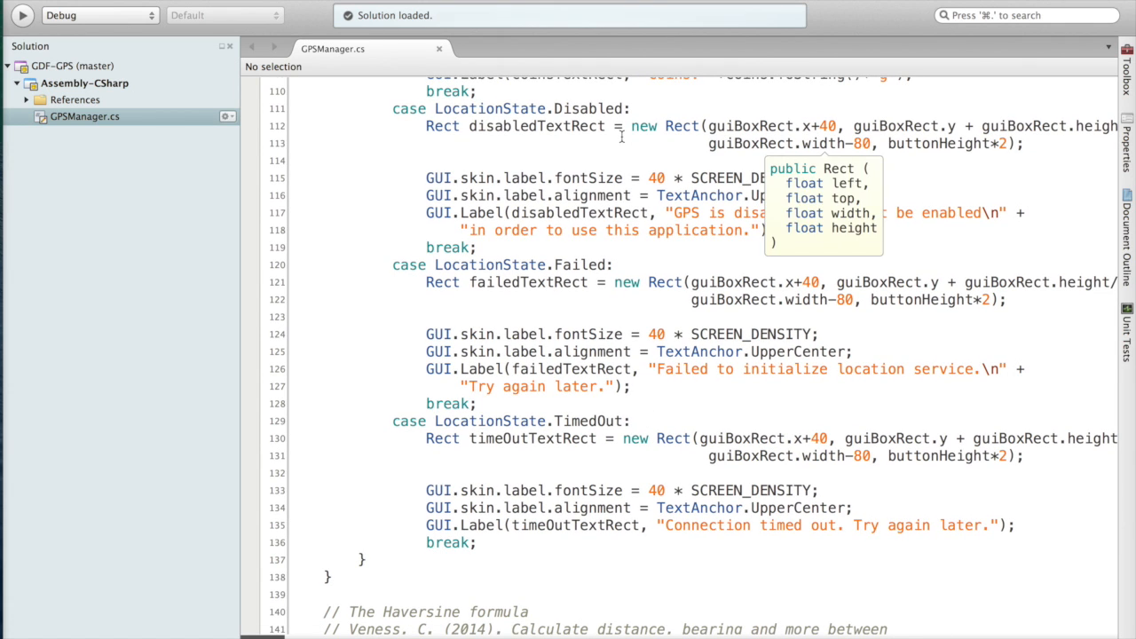
{"action": "mouse_move", "coordinate": [615, 158]}
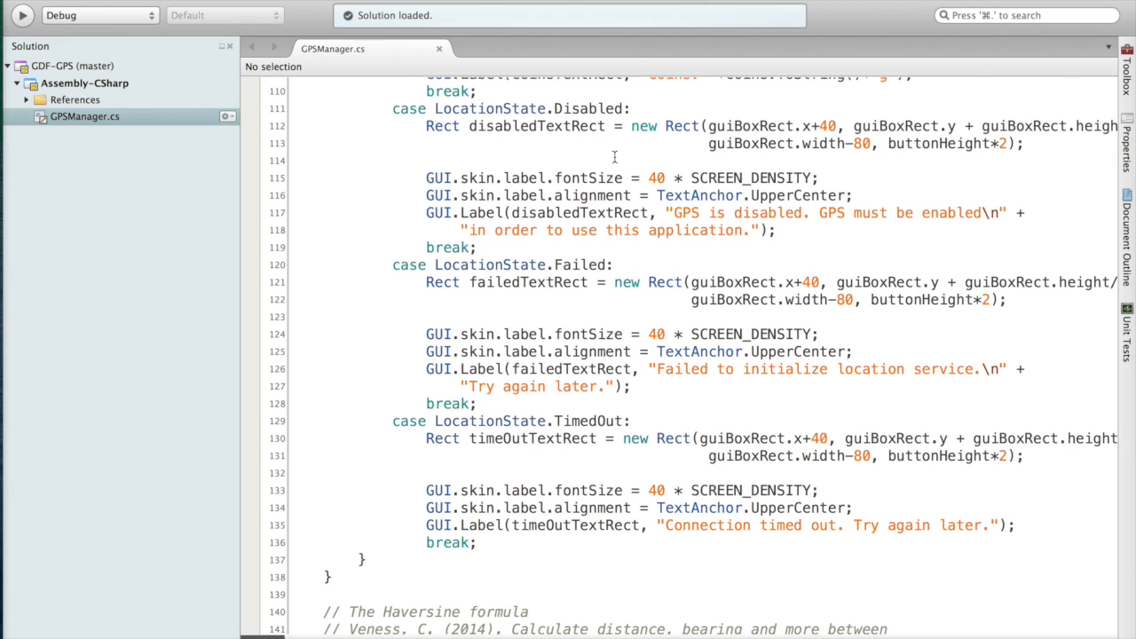